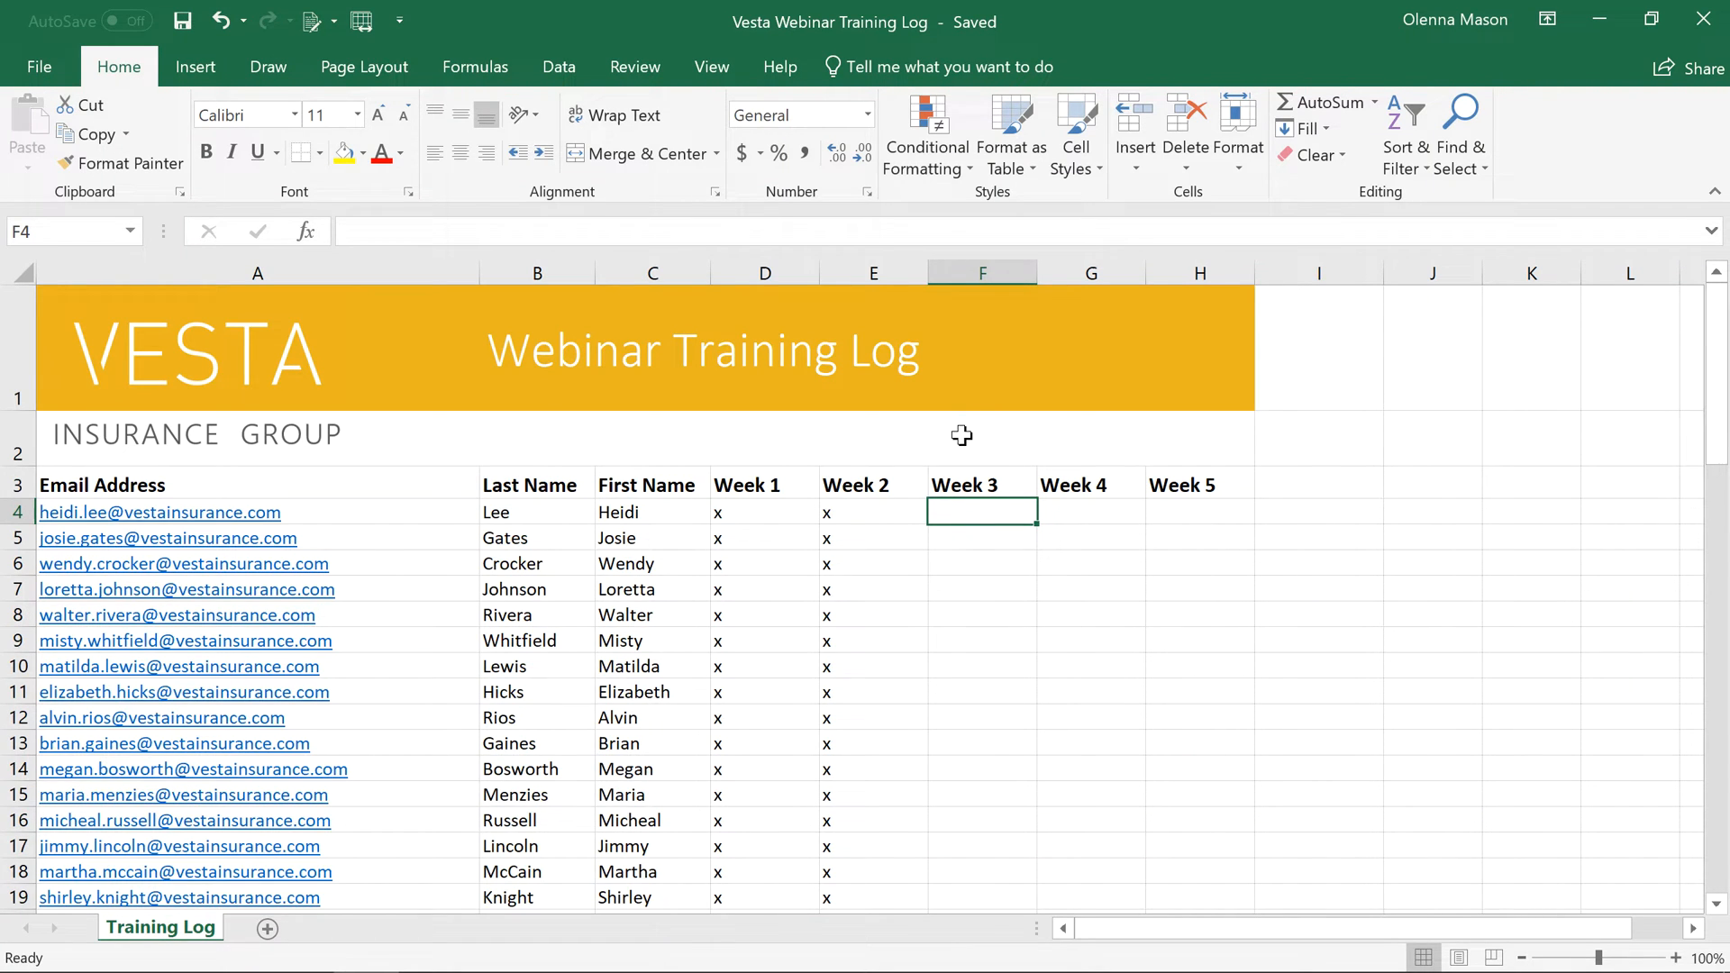
- Show the Open page with OneDrive as a location, prompting a sign-in
click(38, 67)
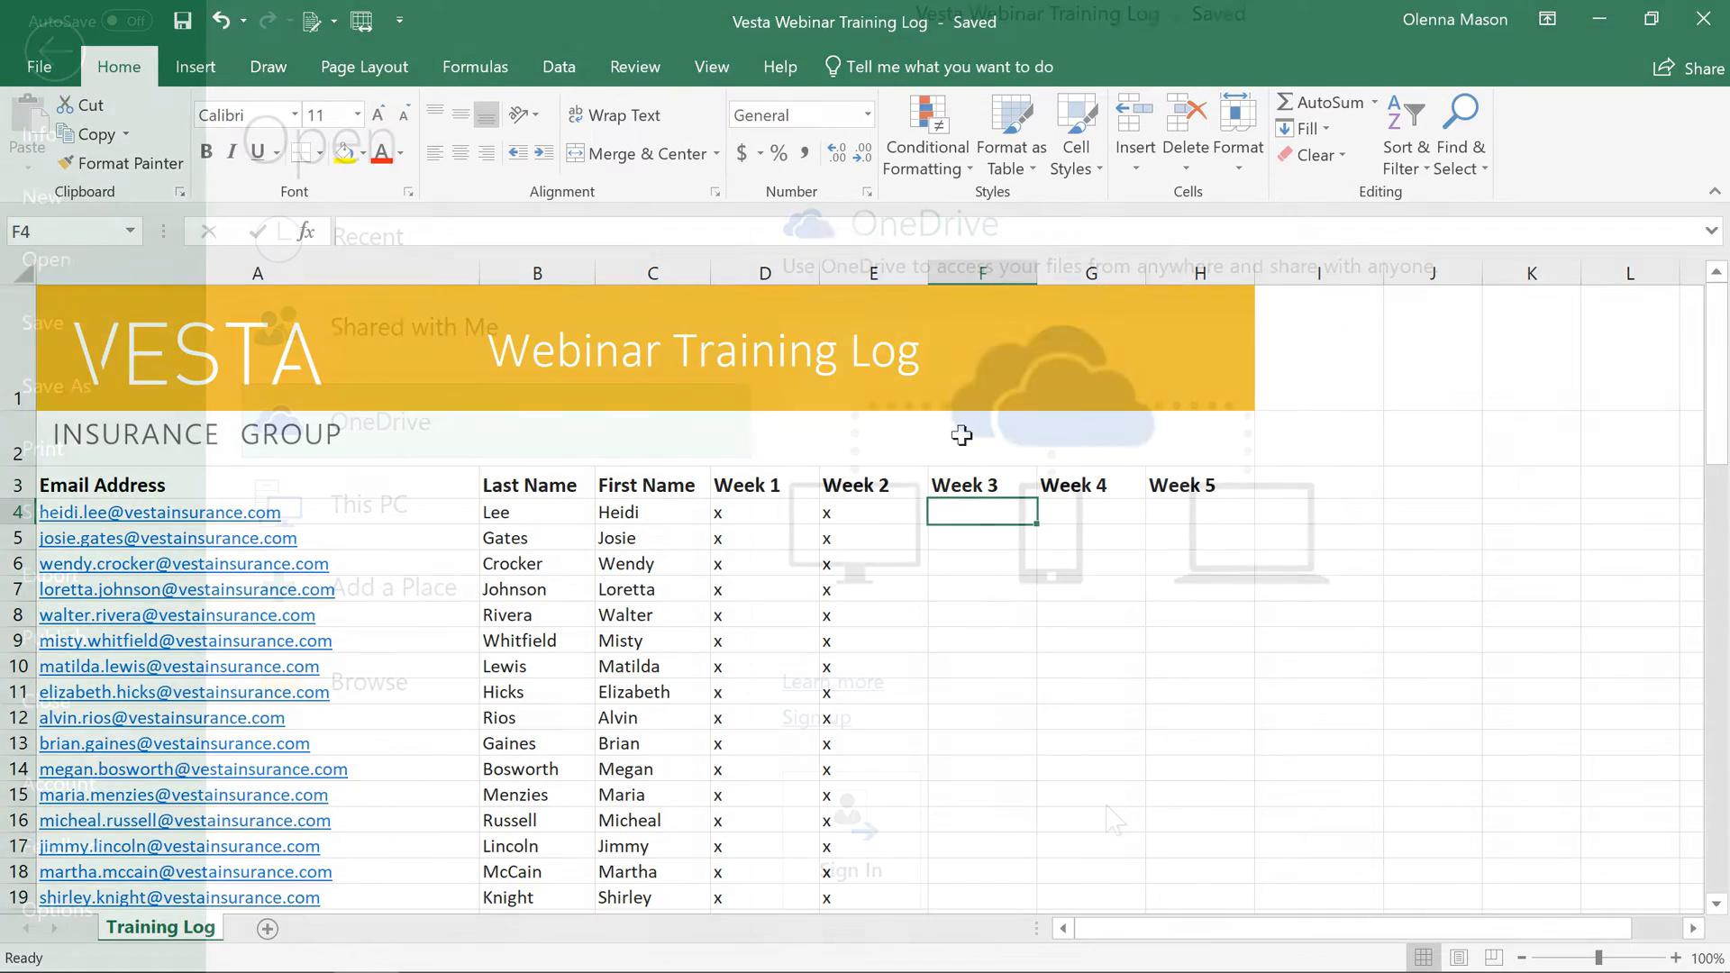
click(38, 67)
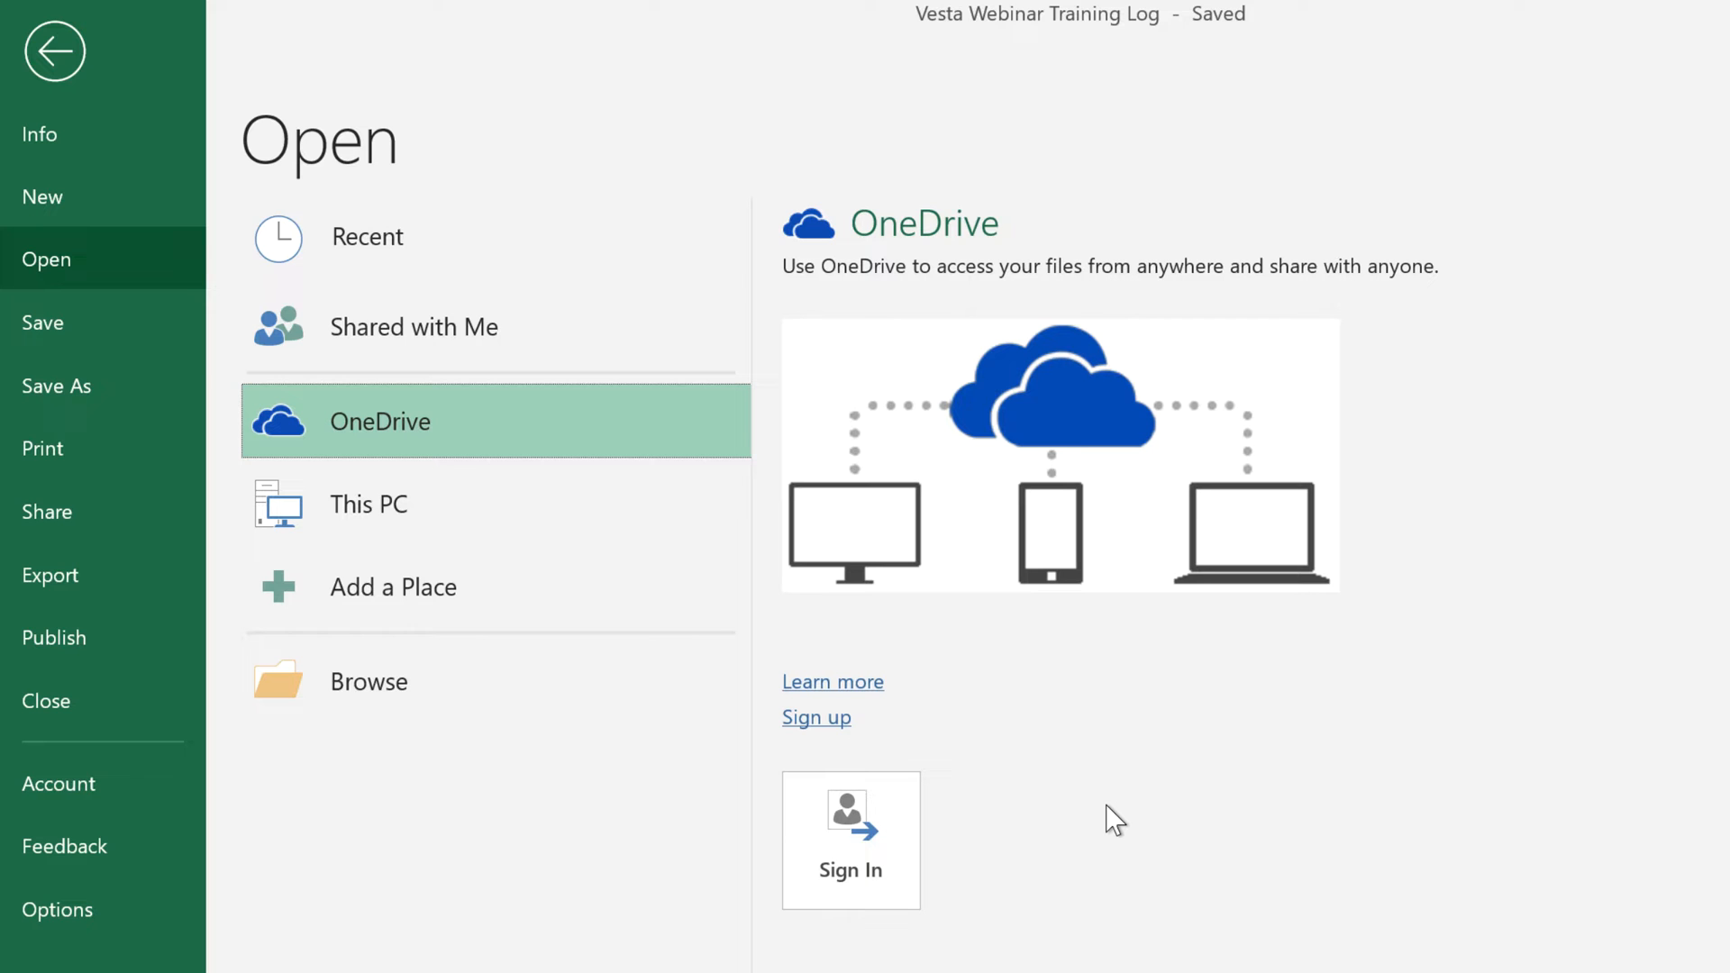
mouse_move(851, 838)
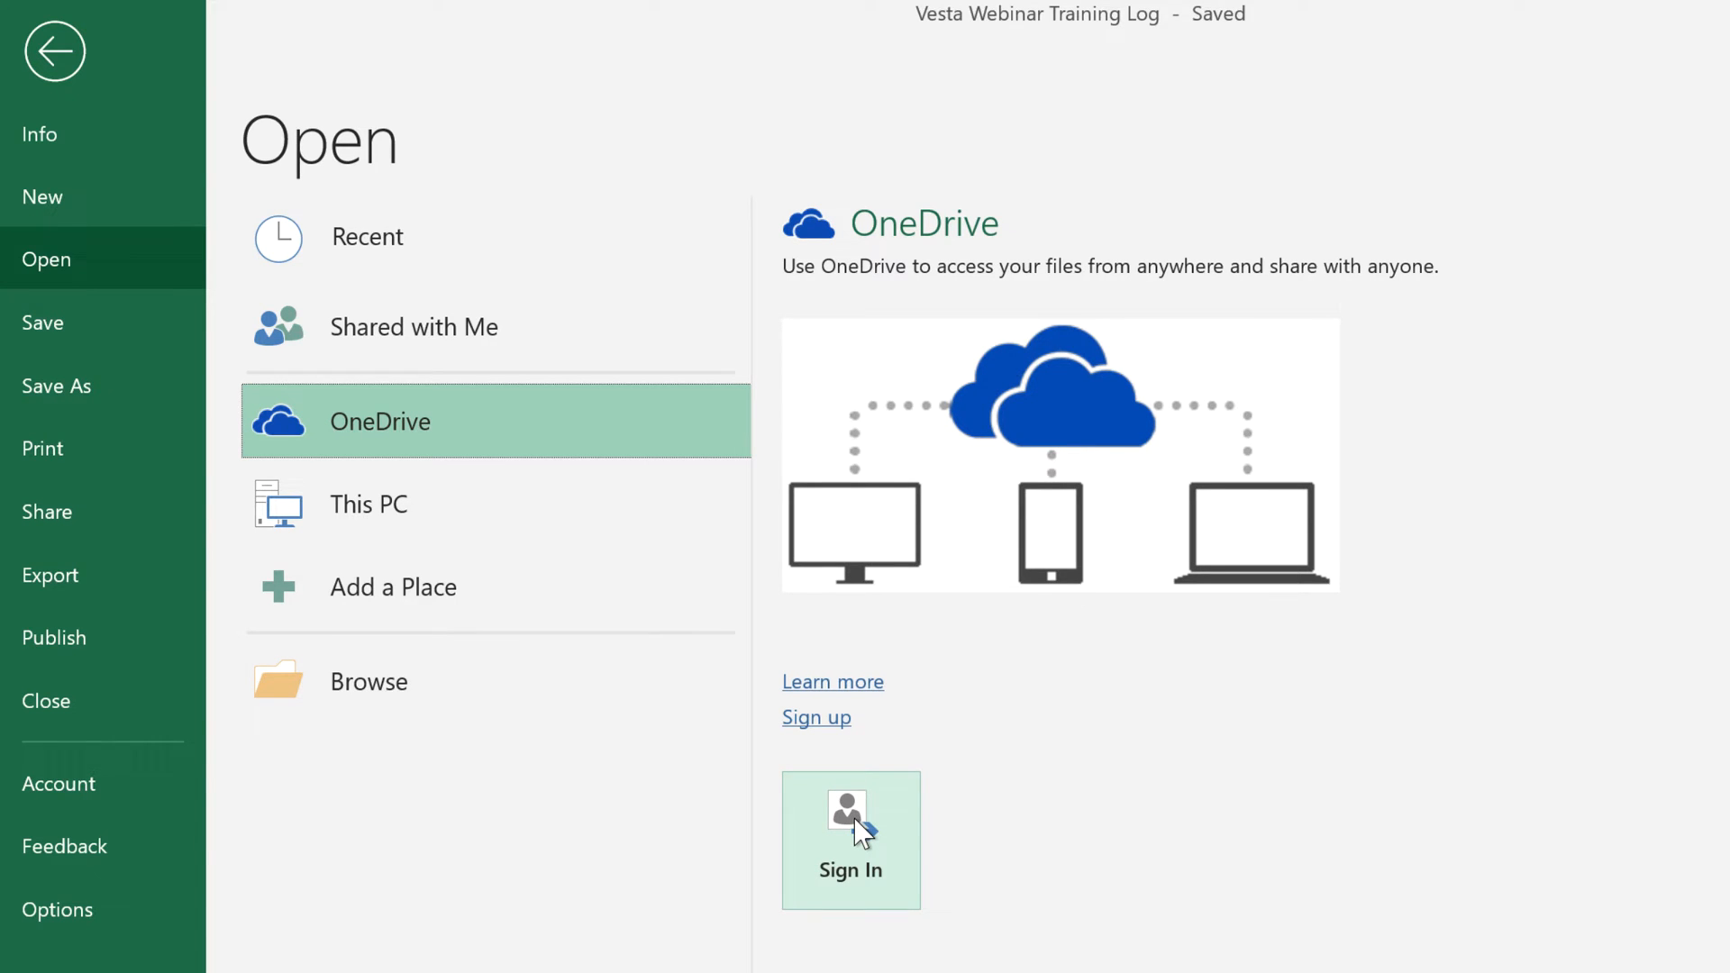
- Save the workbook as 'Vesta Webinar Training Log' in Documents on This PC
click(52, 50)
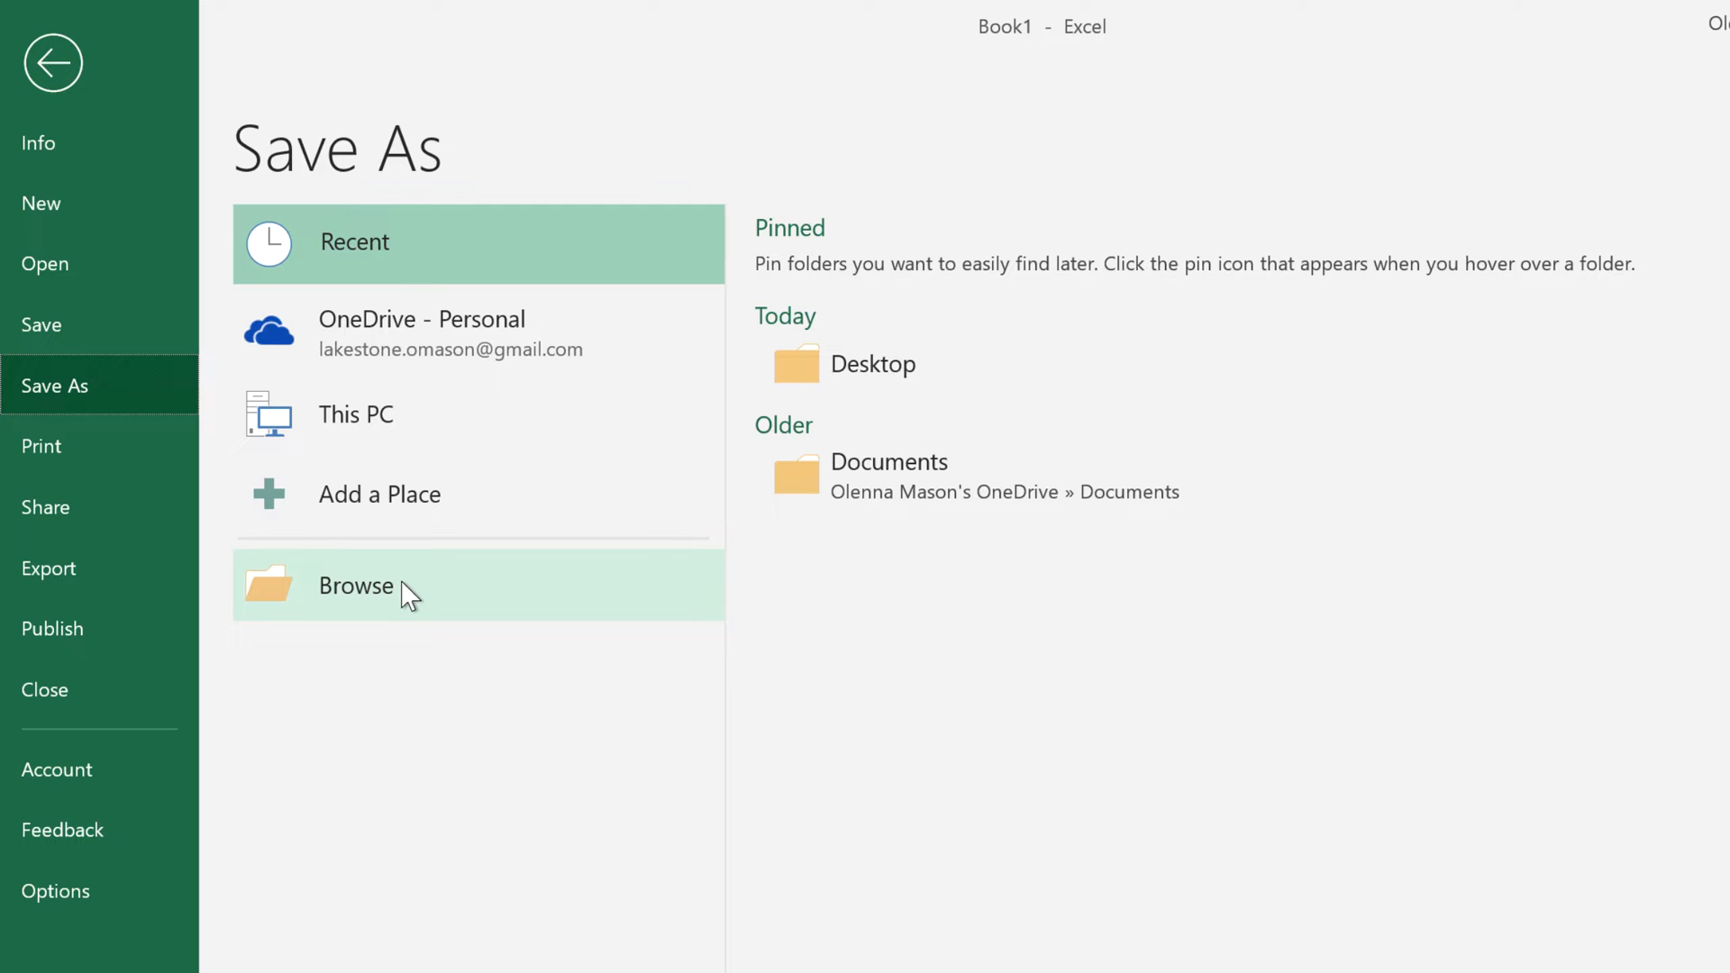
click(355, 584)
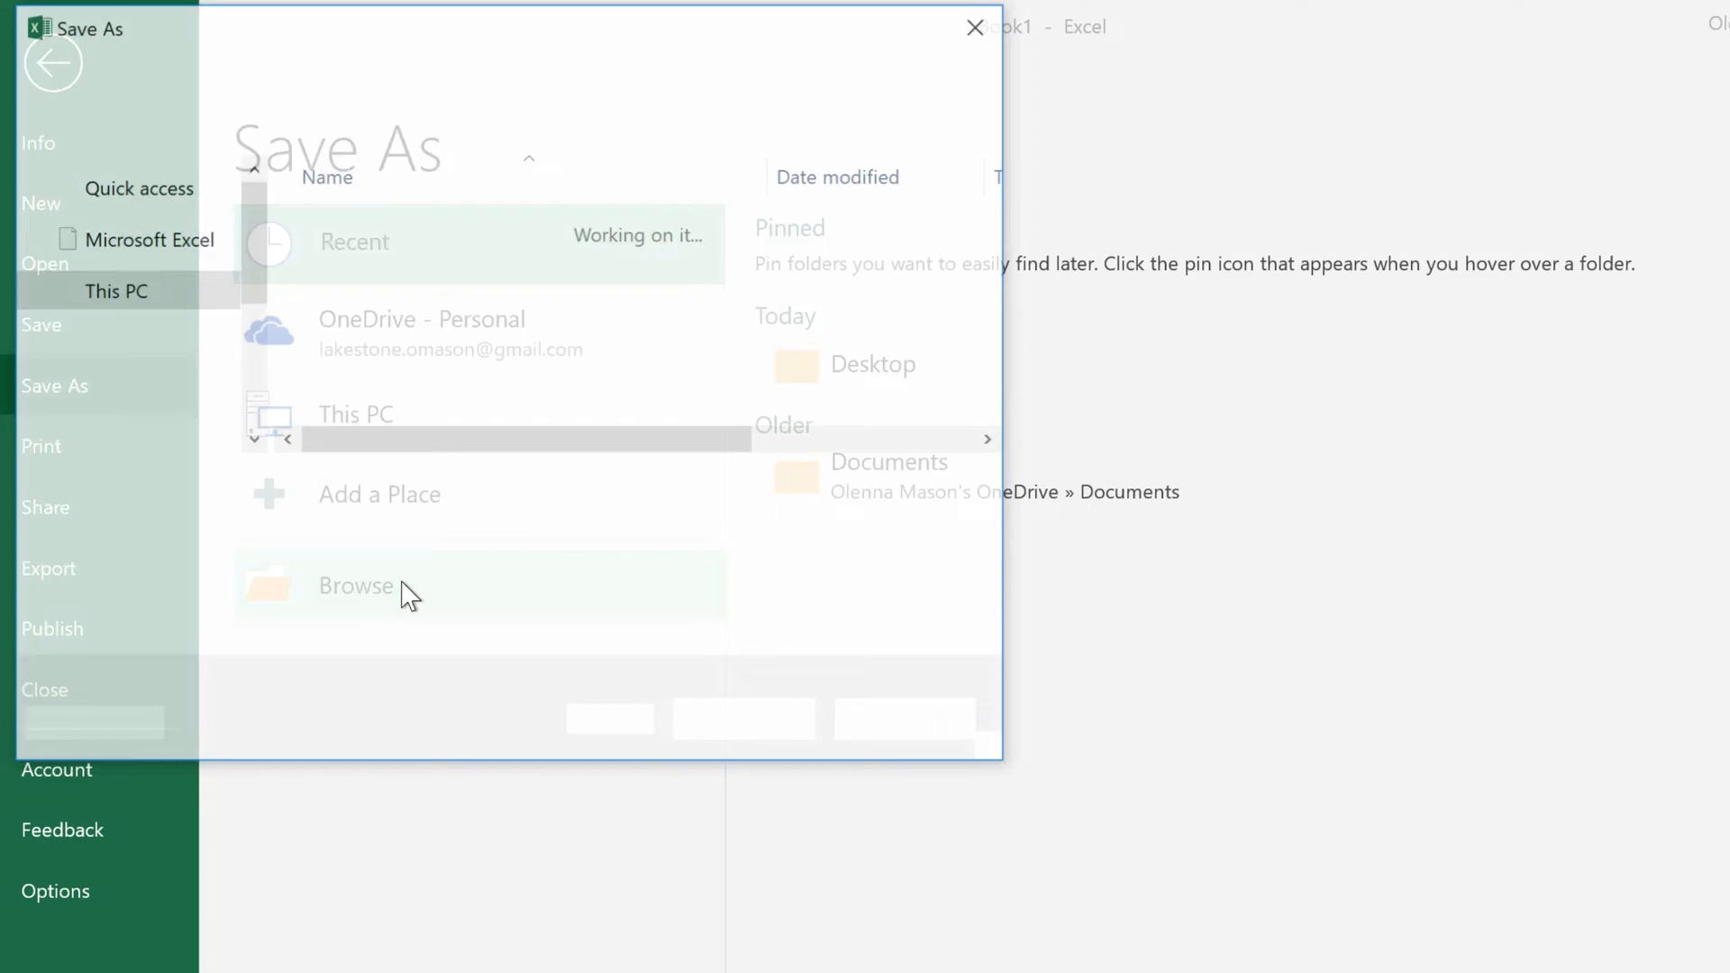
click(355, 585)
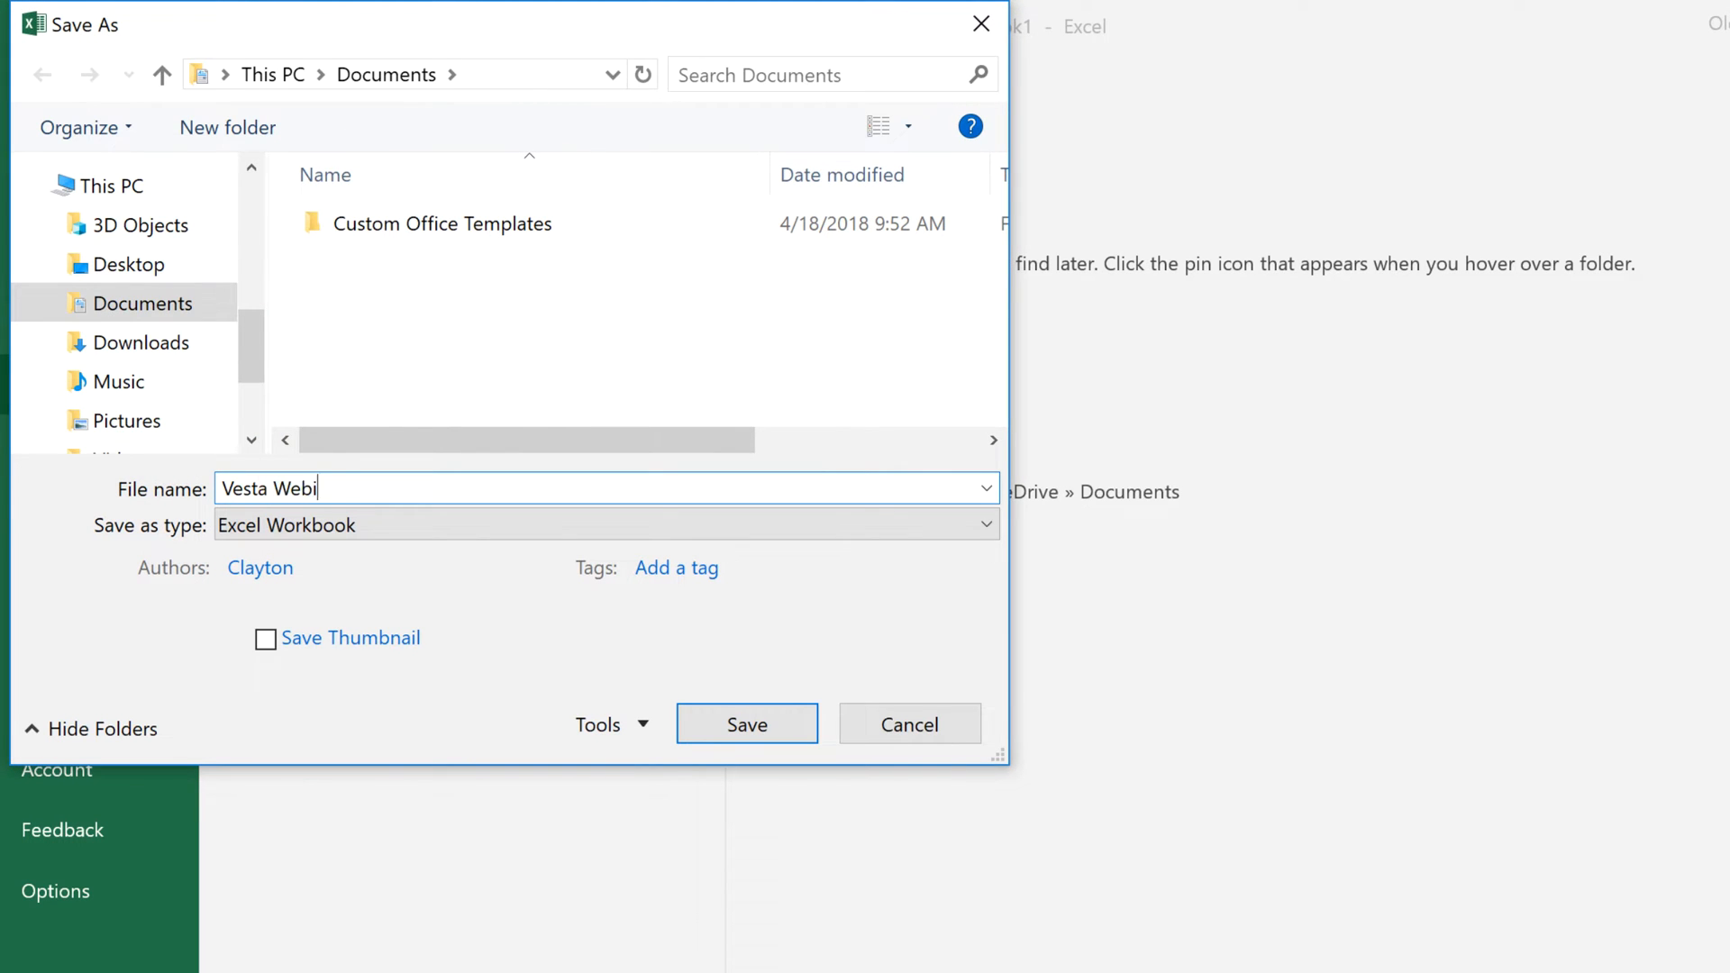
text(nar Training Log)
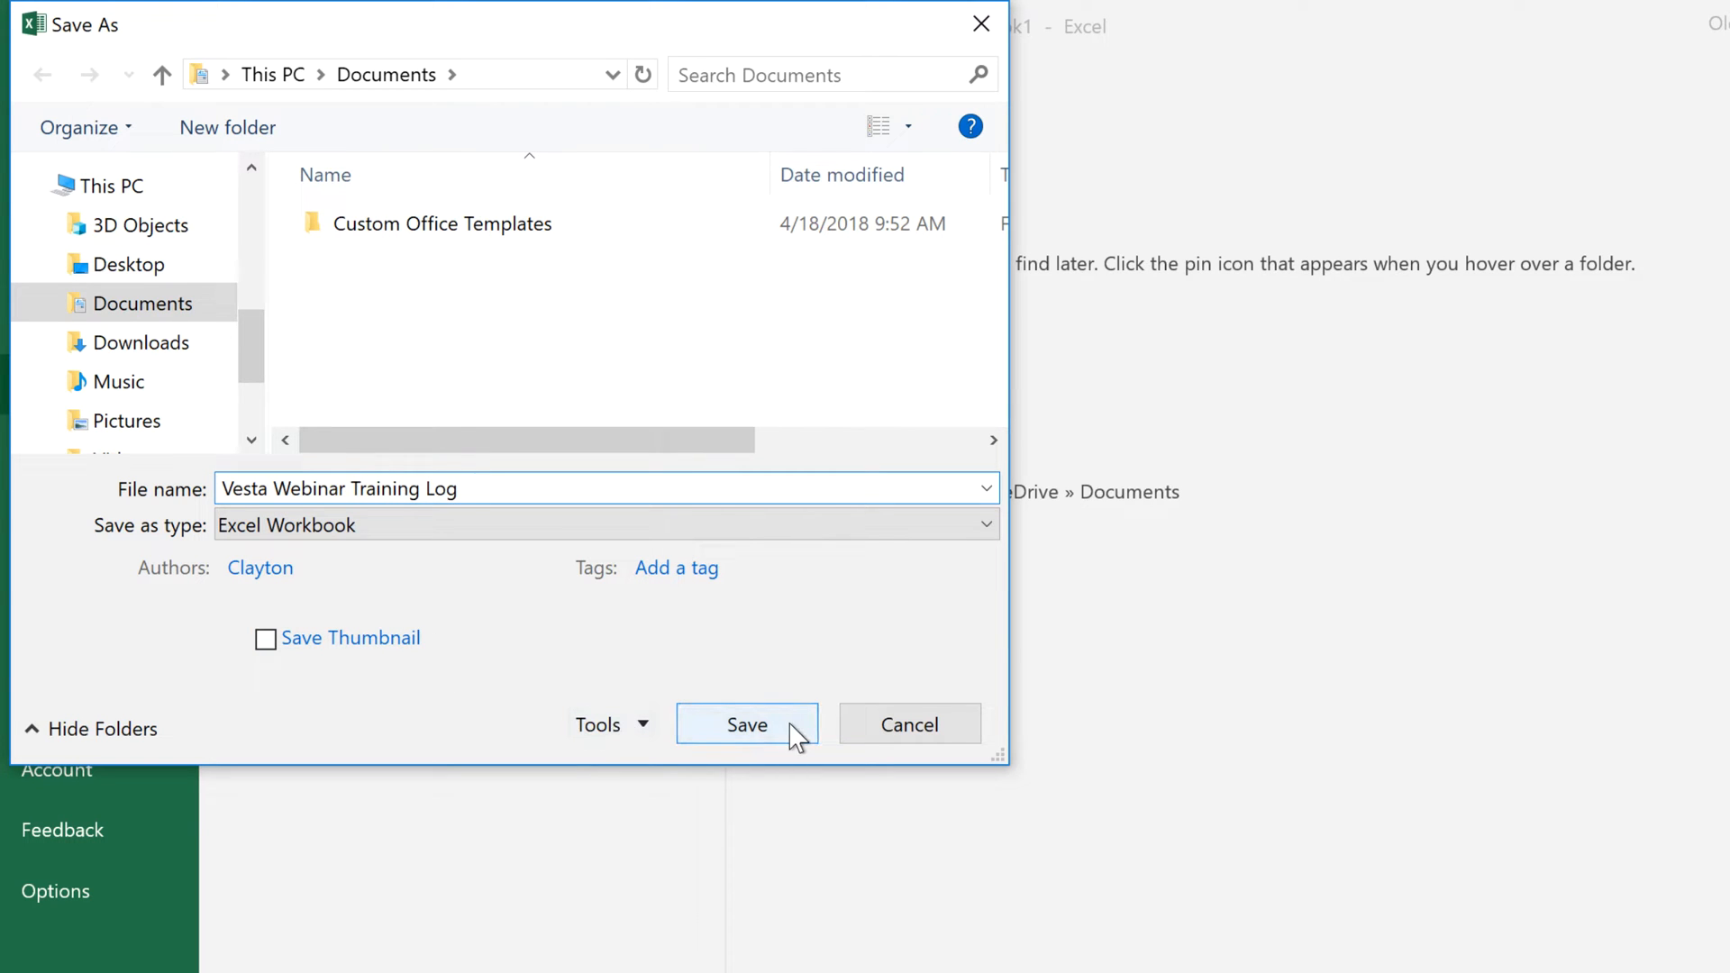
click(746, 724)
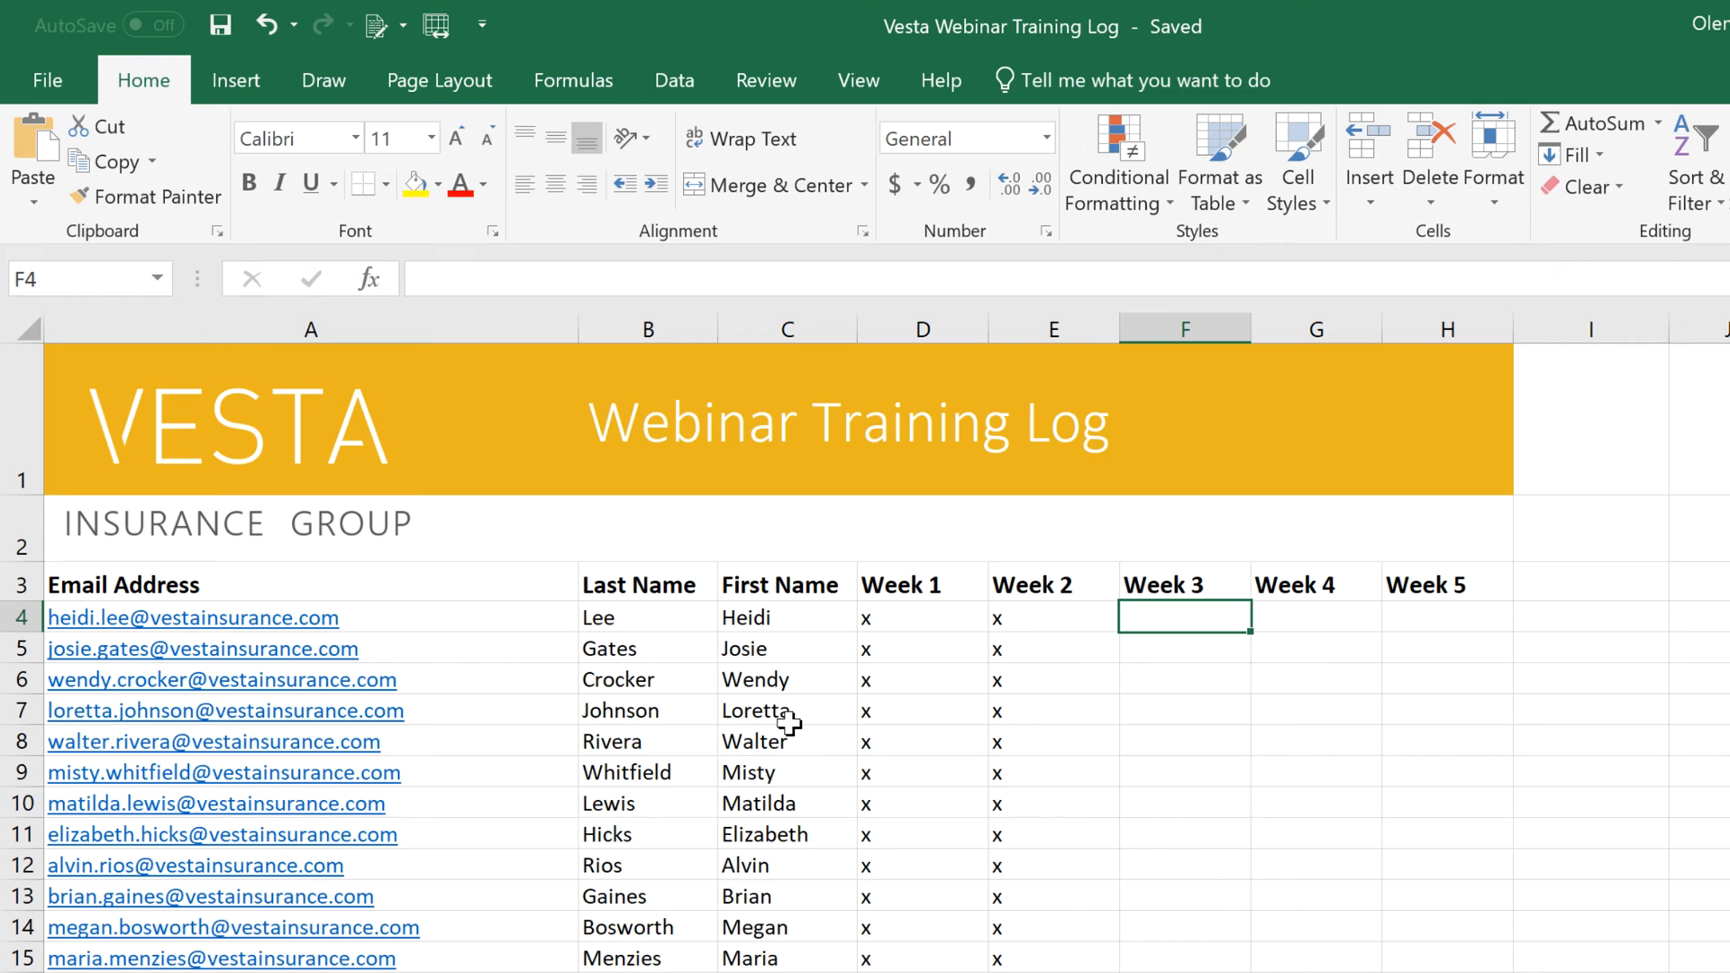
- Save the latest changes and reach the Save As page on OneDrive - Personal
click(220, 24)
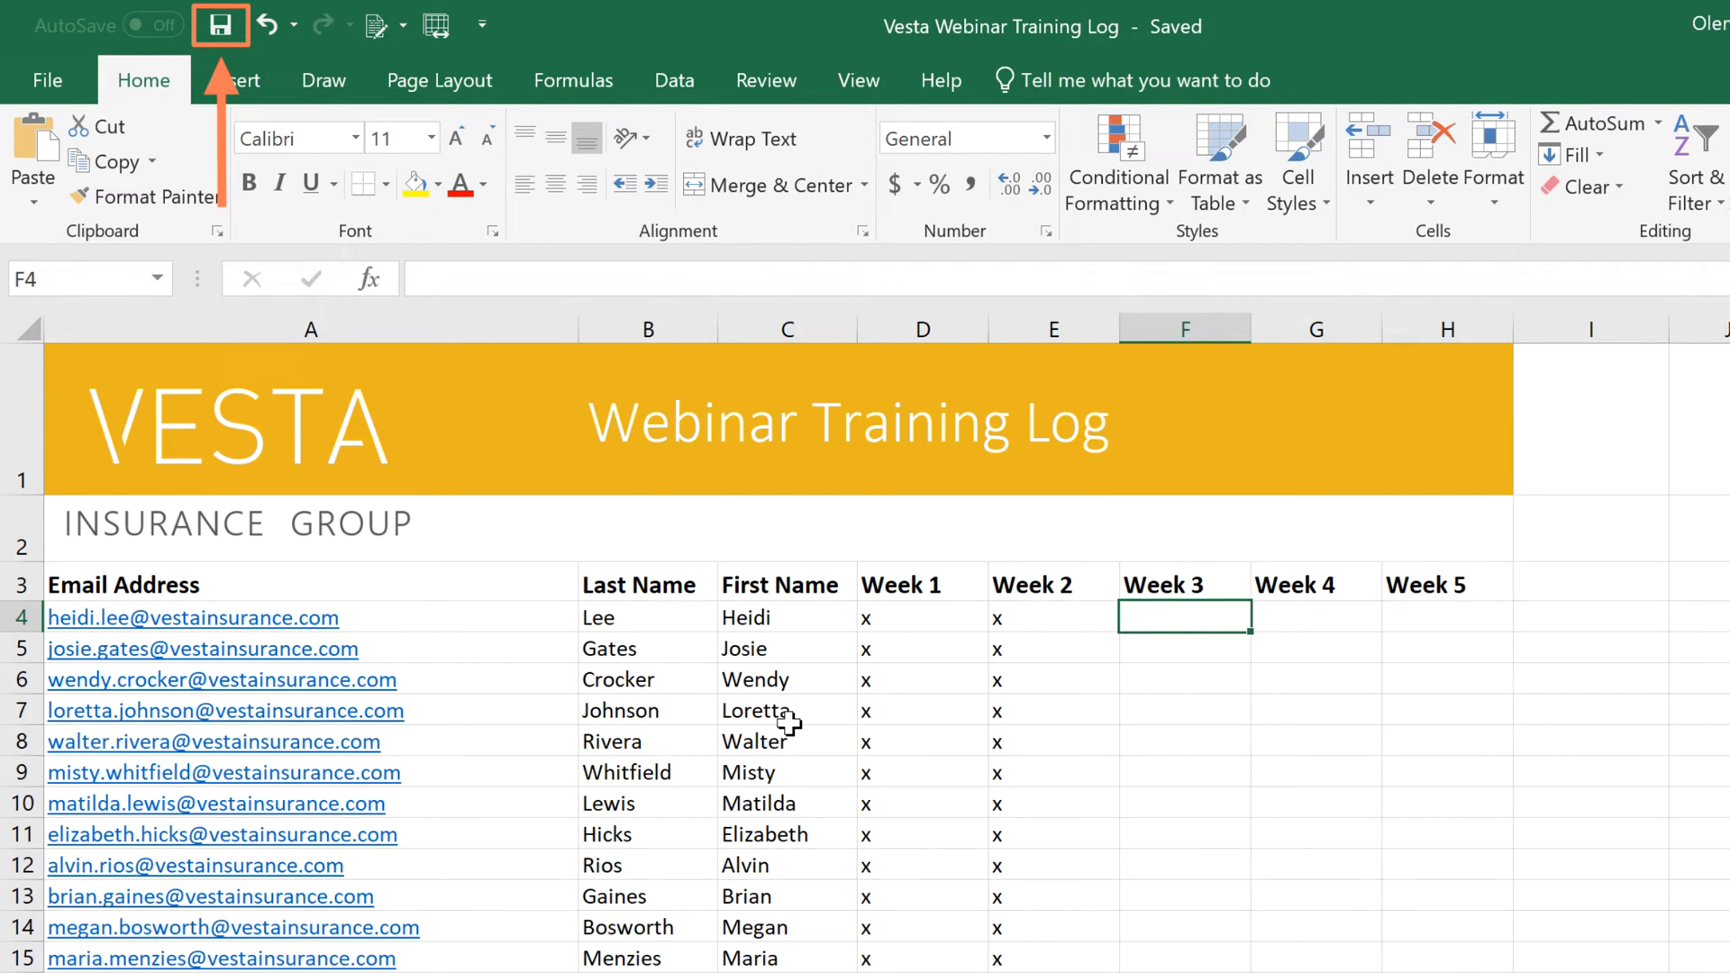
click(220, 23)
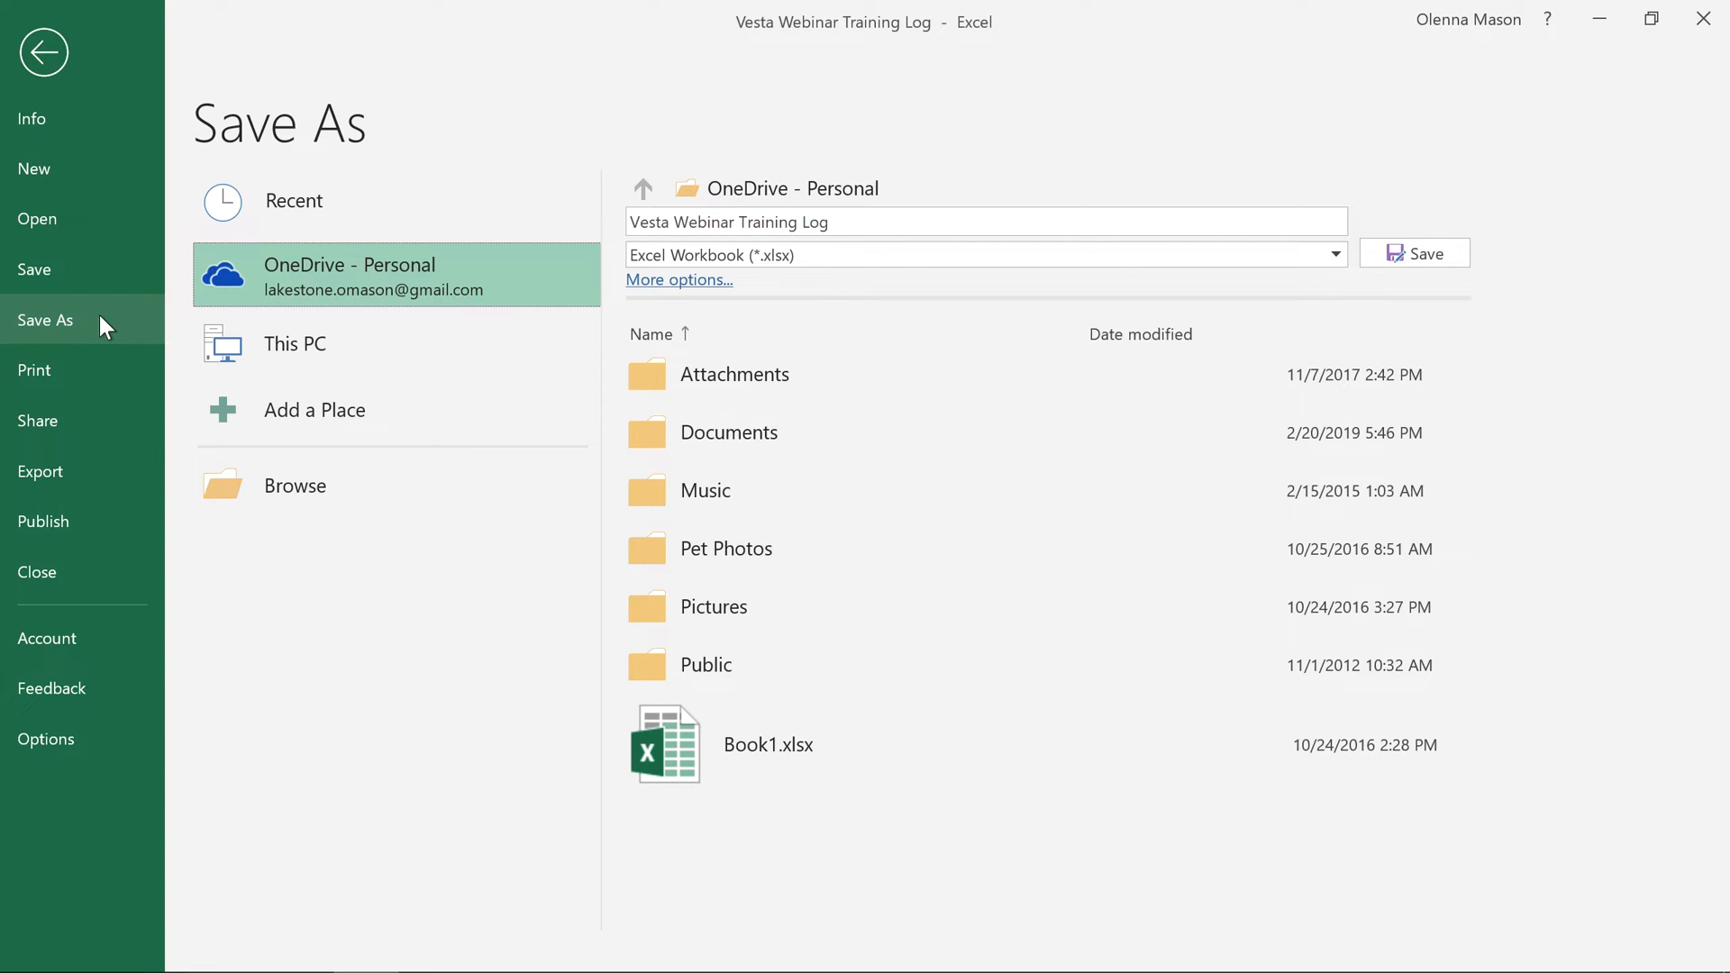
mouse_move(107, 750)
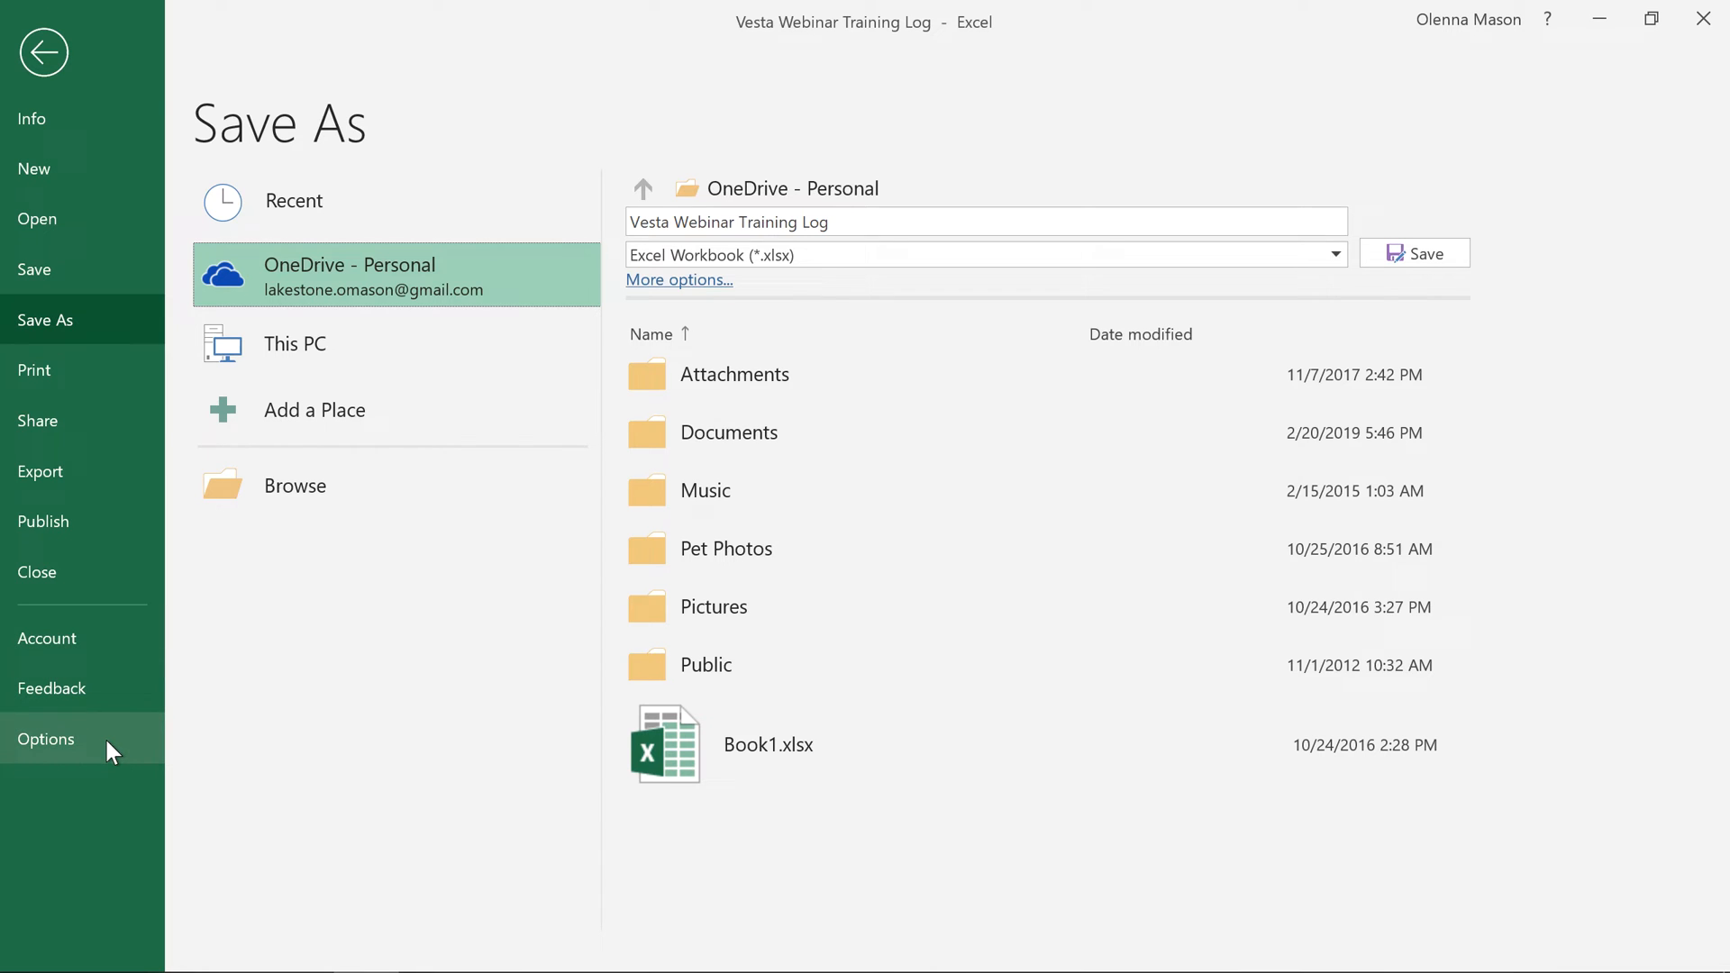
- Enable 'Save to Computer by default' in Excel Options > Save and confirm
click(45, 739)
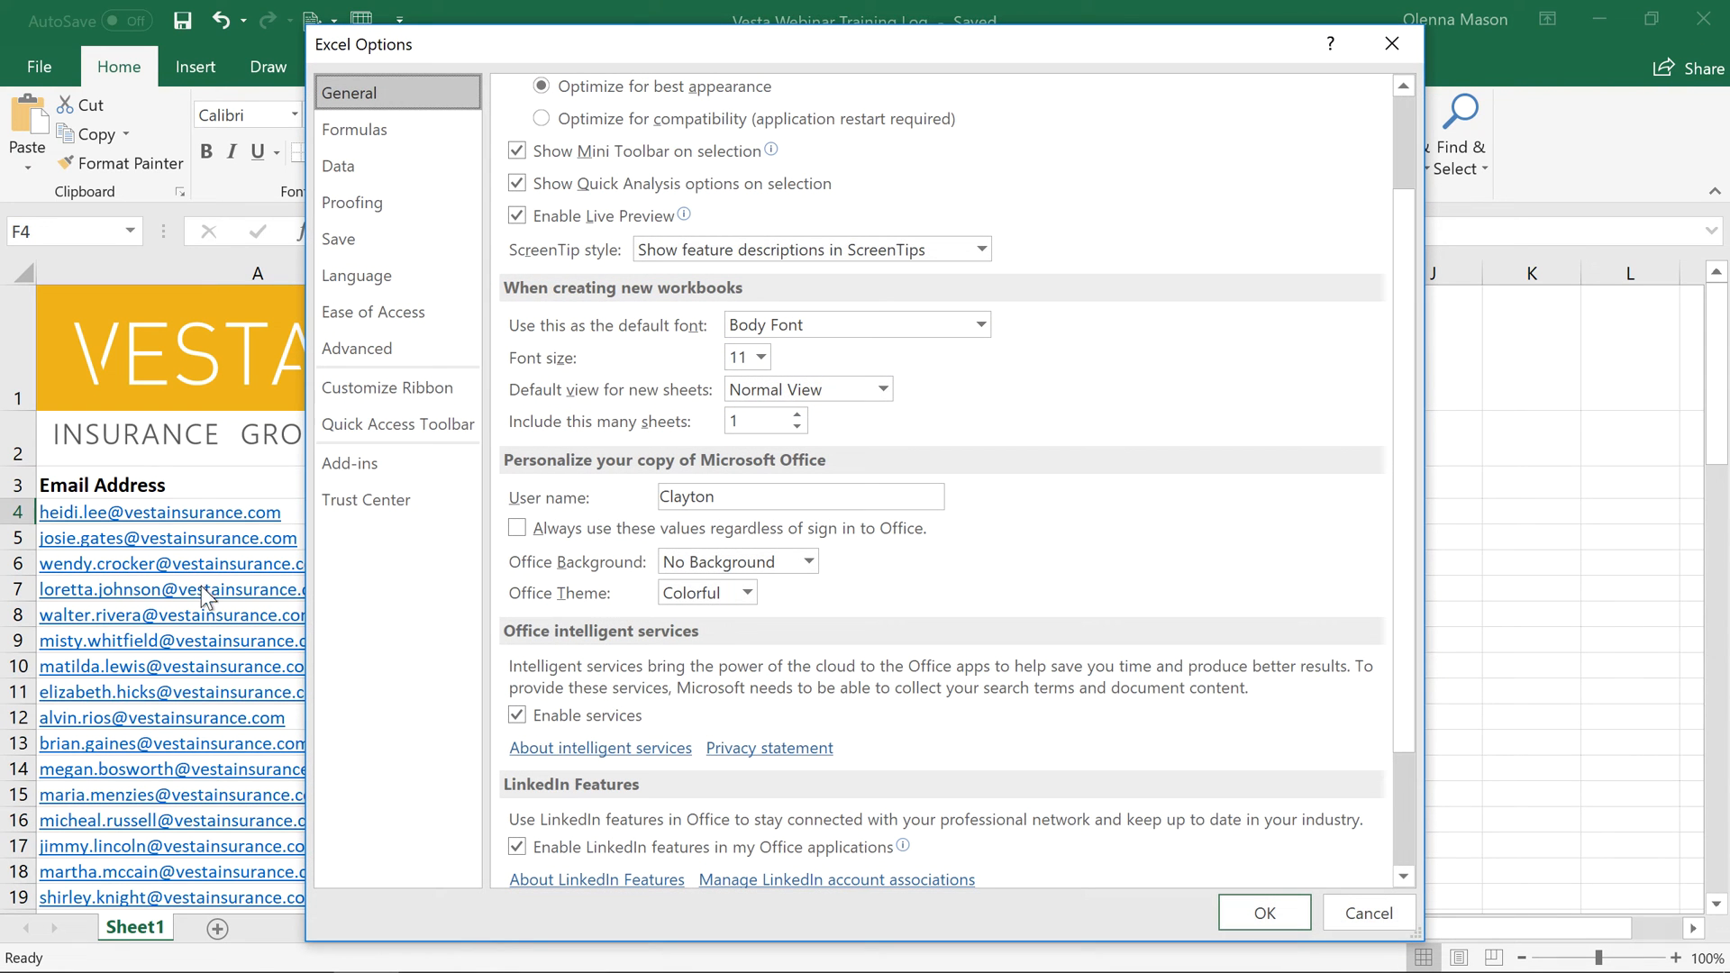
click(338, 238)
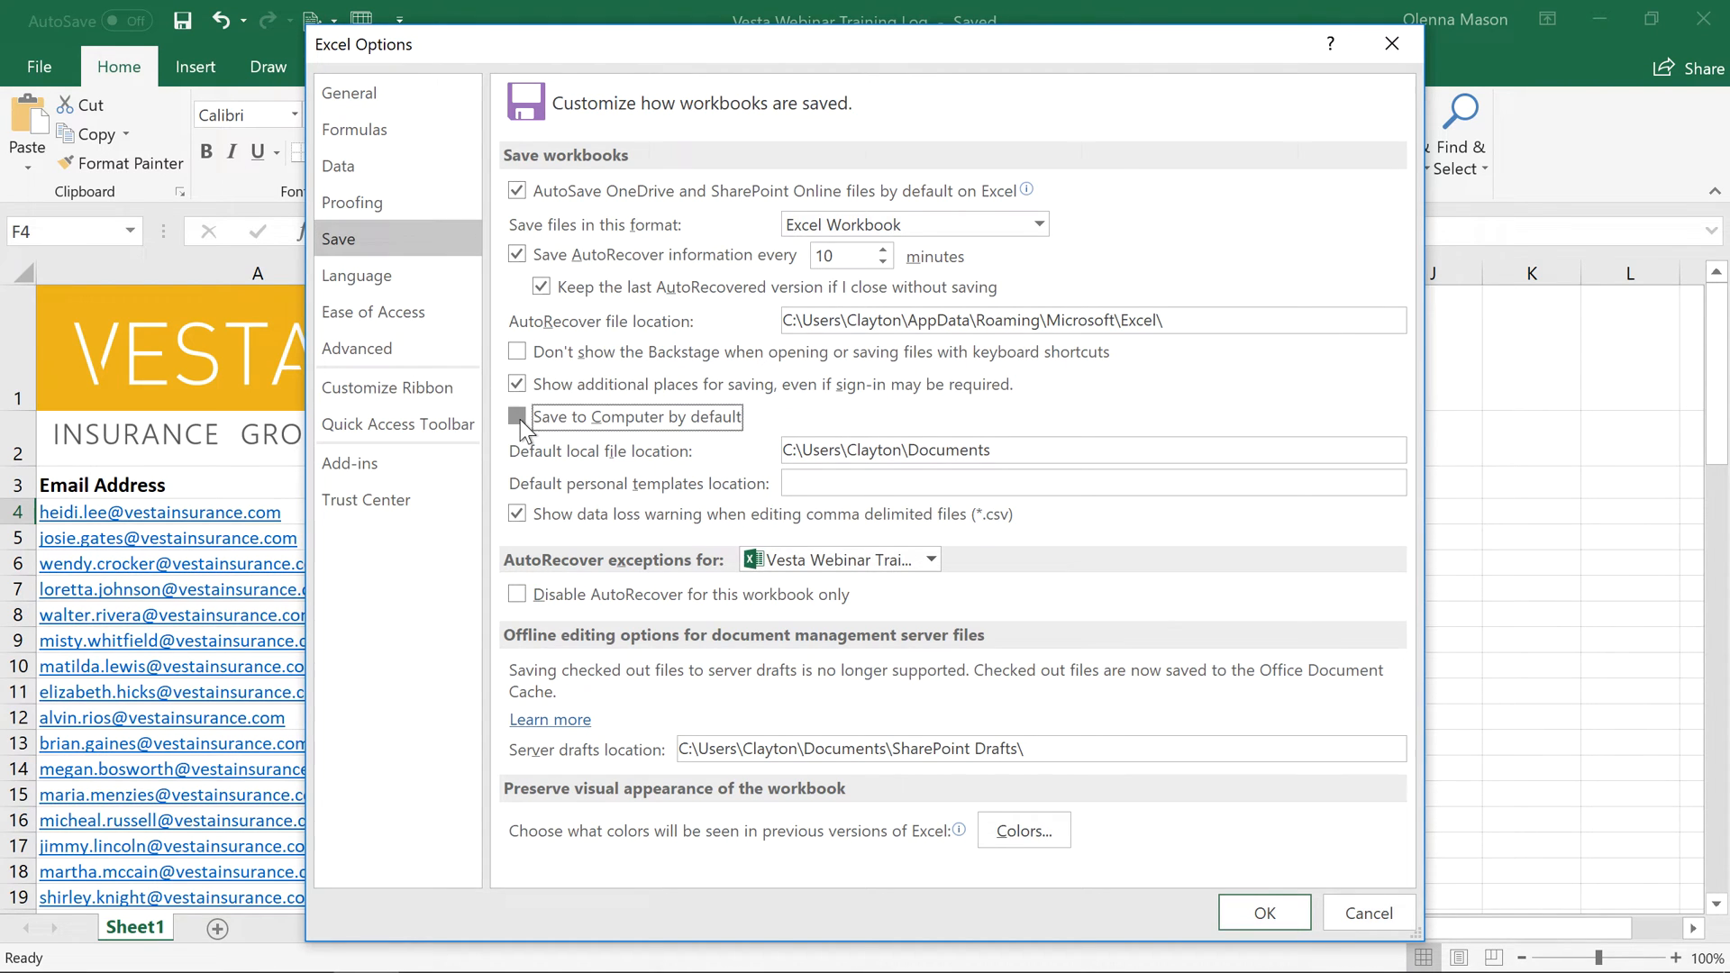
click(517, 417)
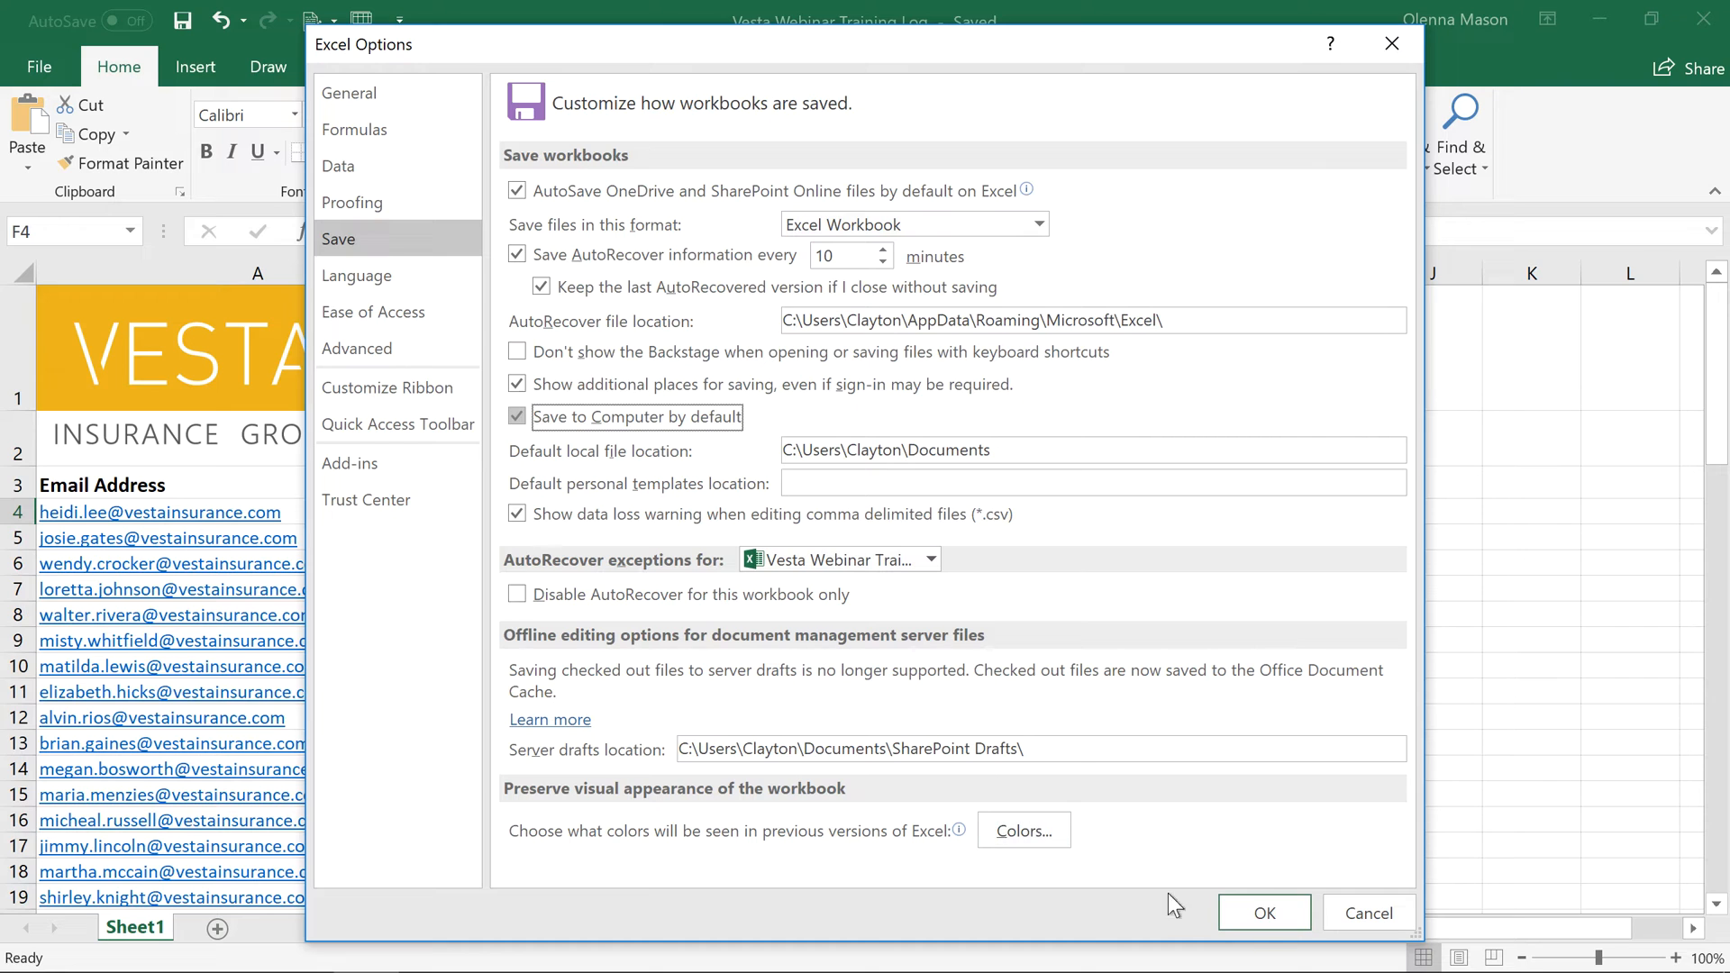
click(1264, 912)
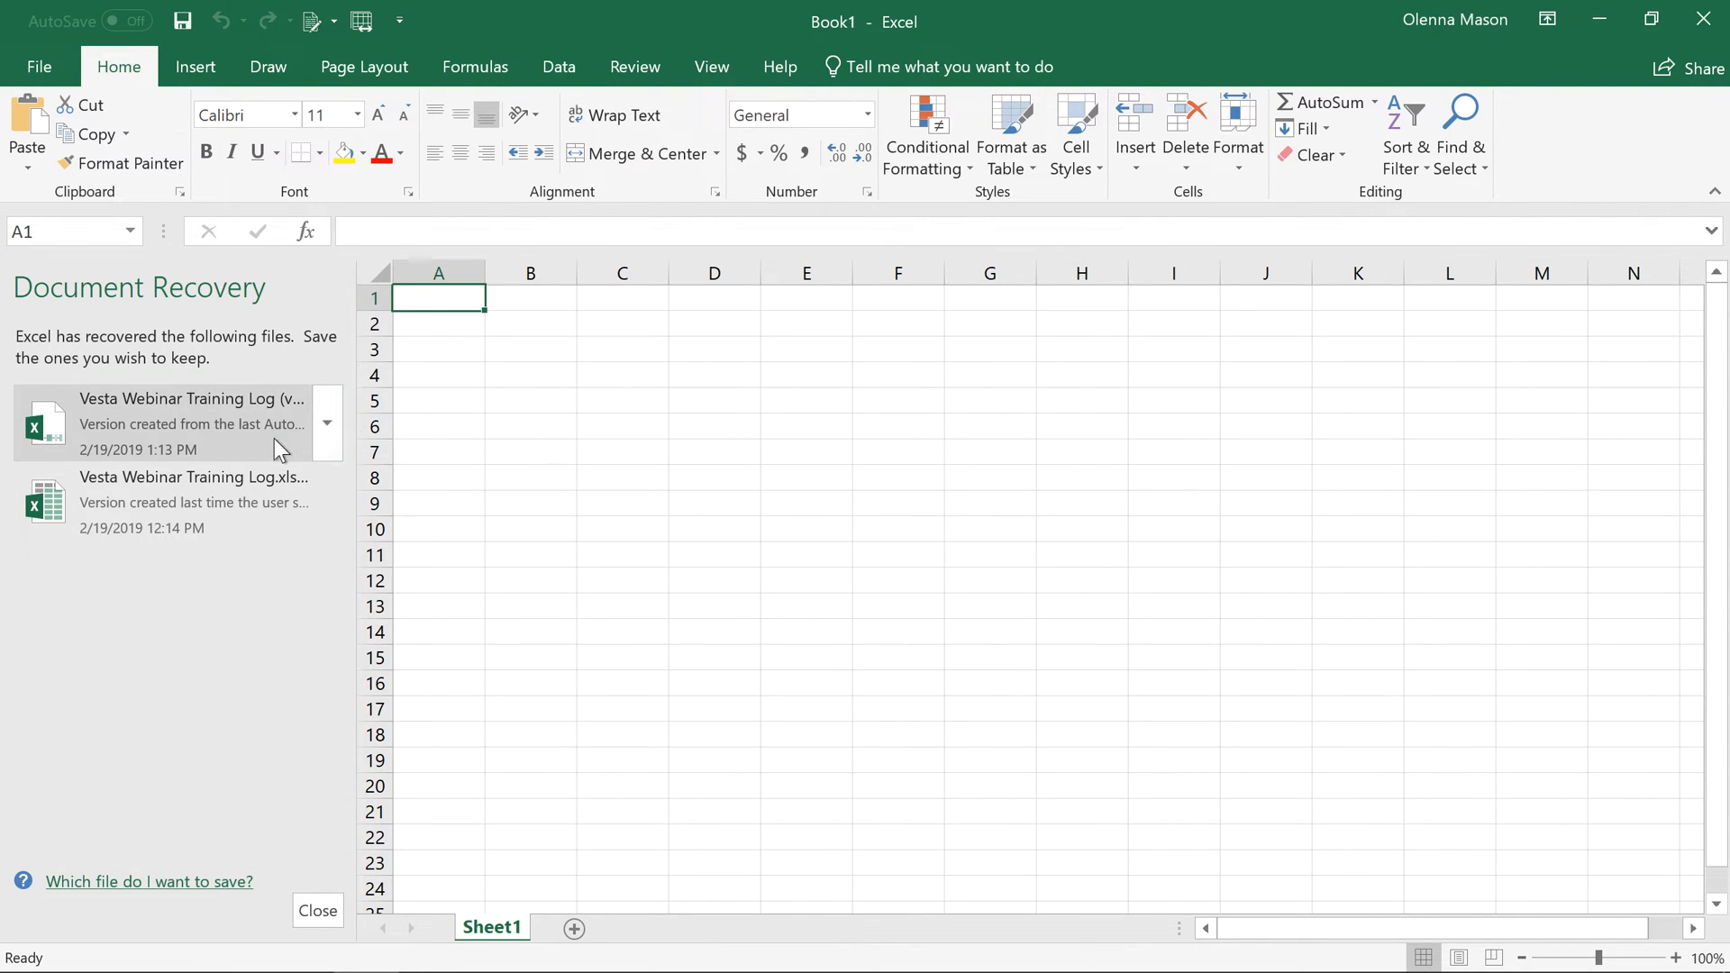
- Reopen the recovered Vesta Webinar Training Log versions from Document Recovery
click(187, 422)
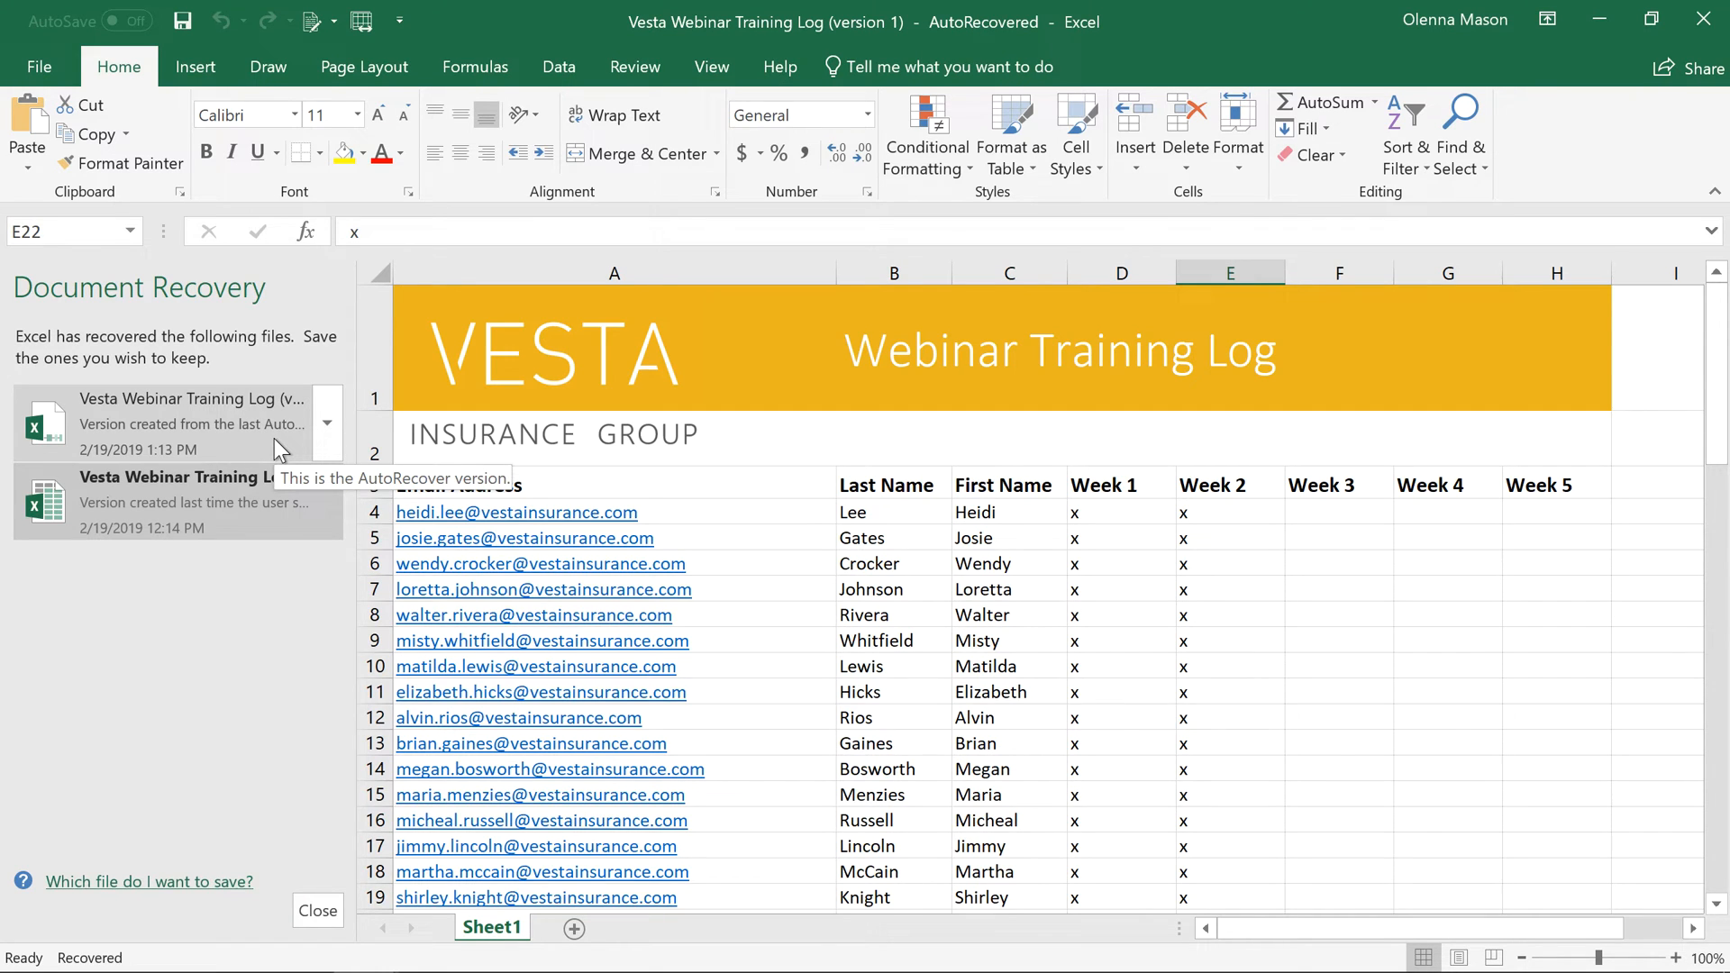
click(38, 67)
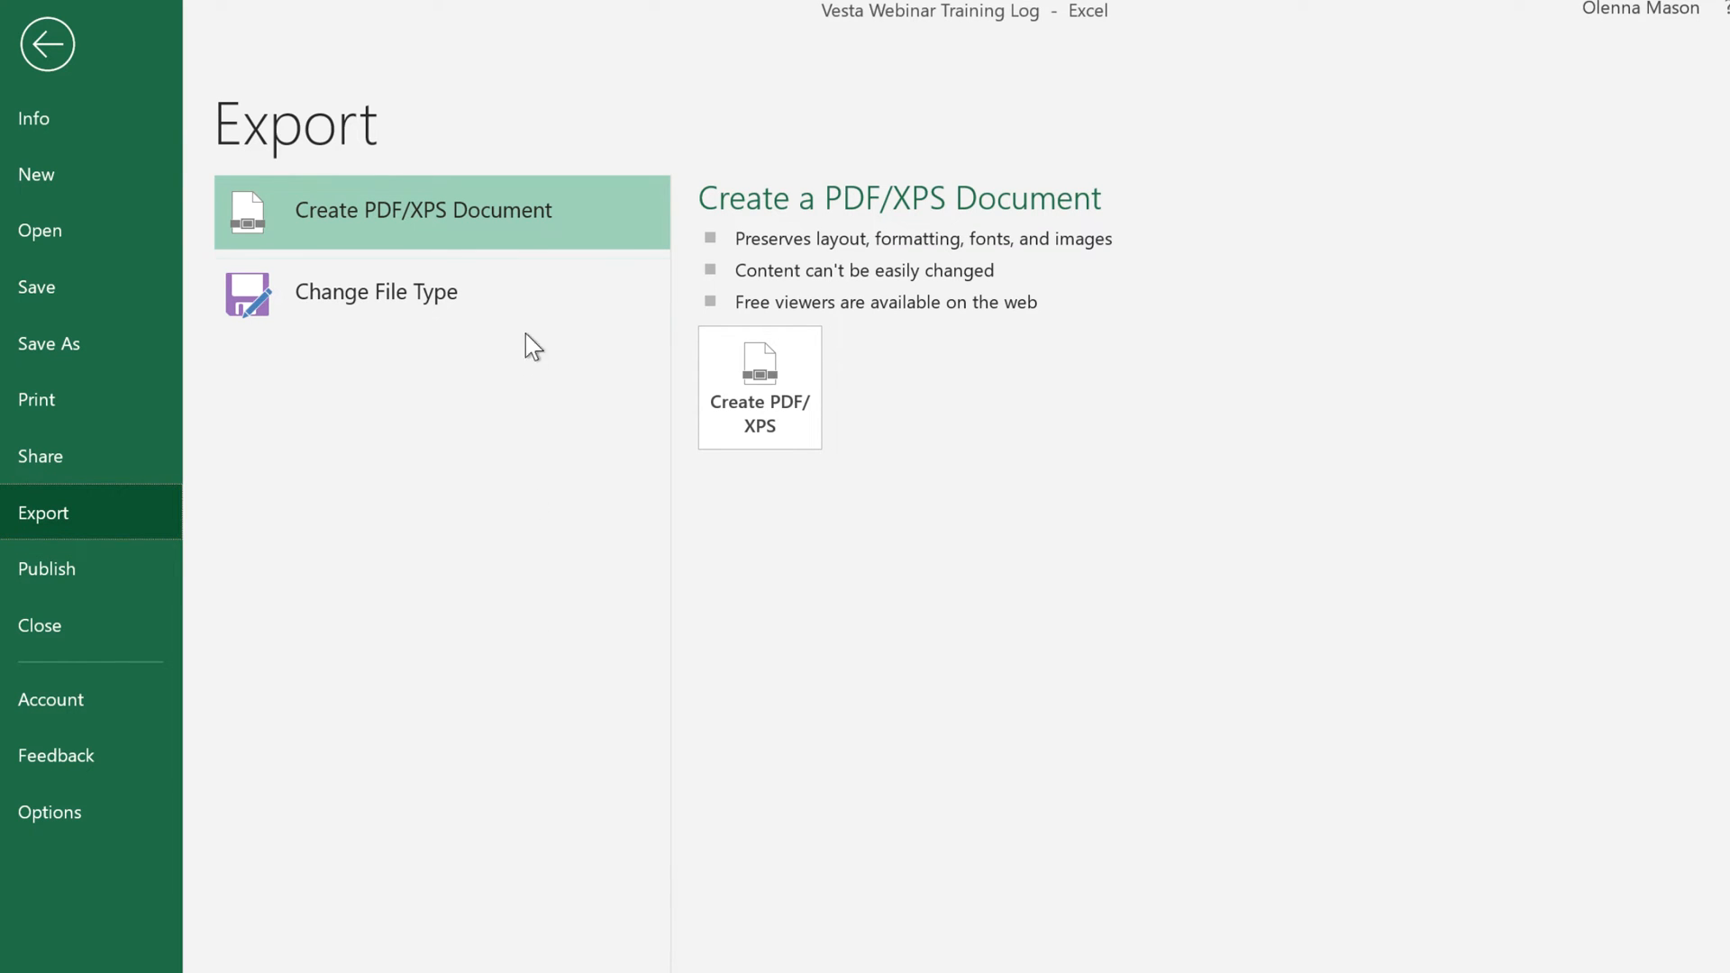
mouse_move(519, 233)
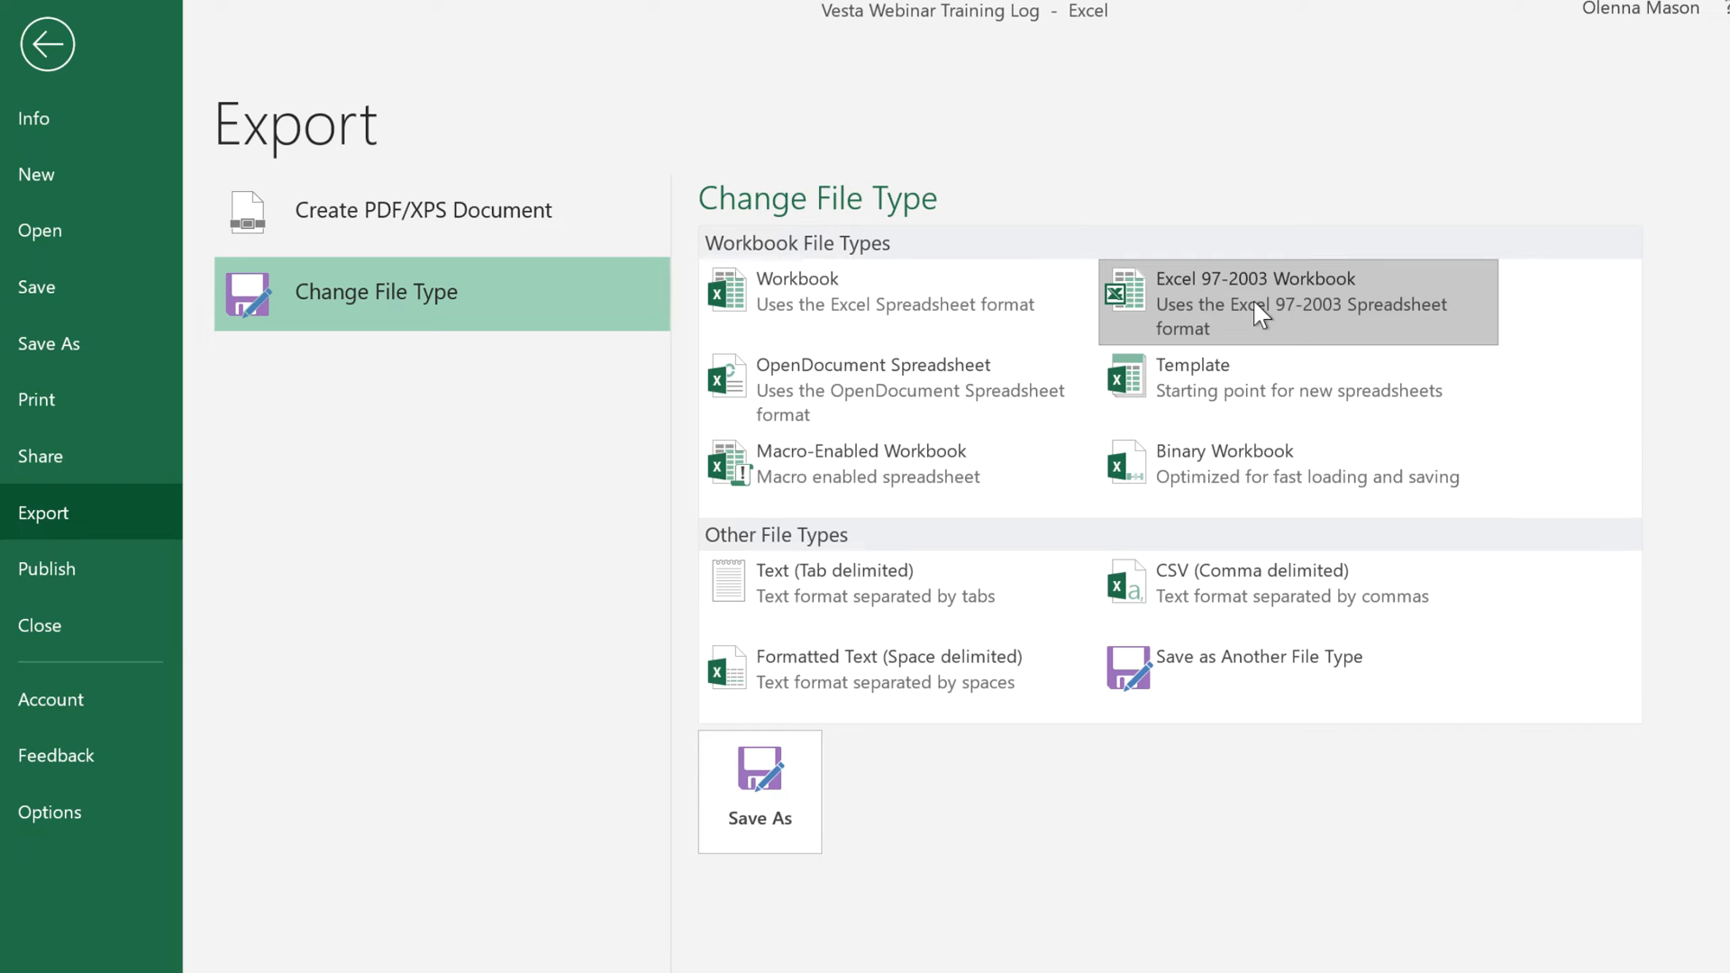
- Return from the export file-type choices to the Training Log sheet
click(47, 43)
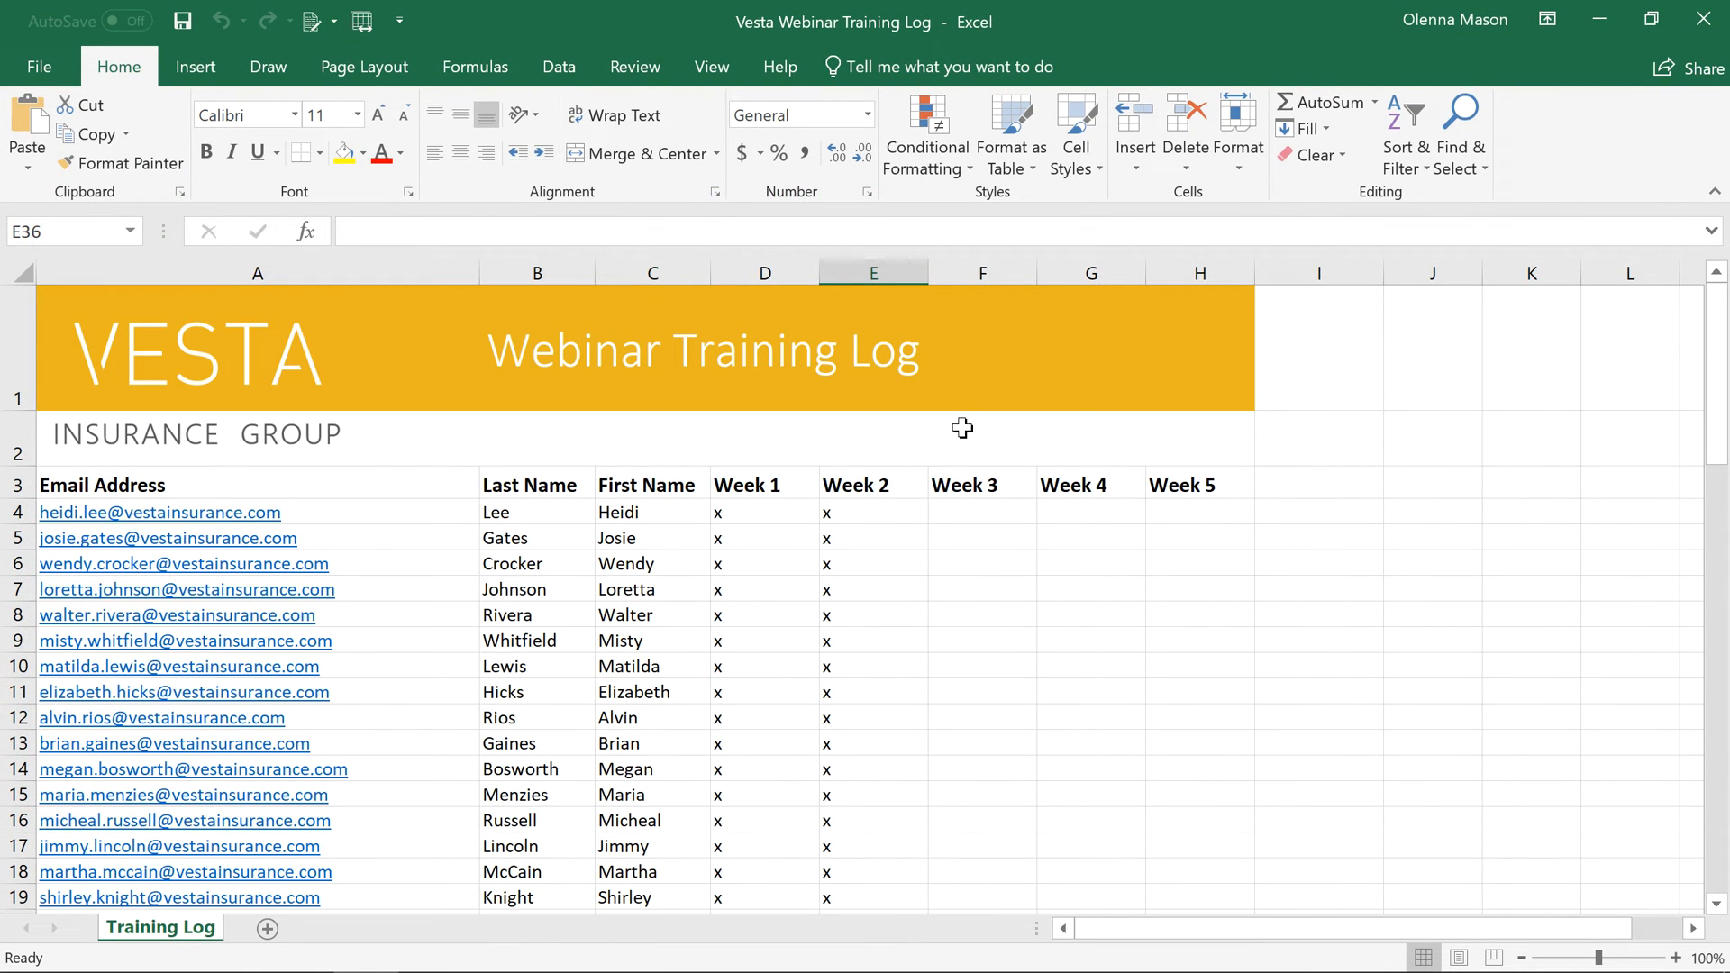
mouse_move(1699, 67)
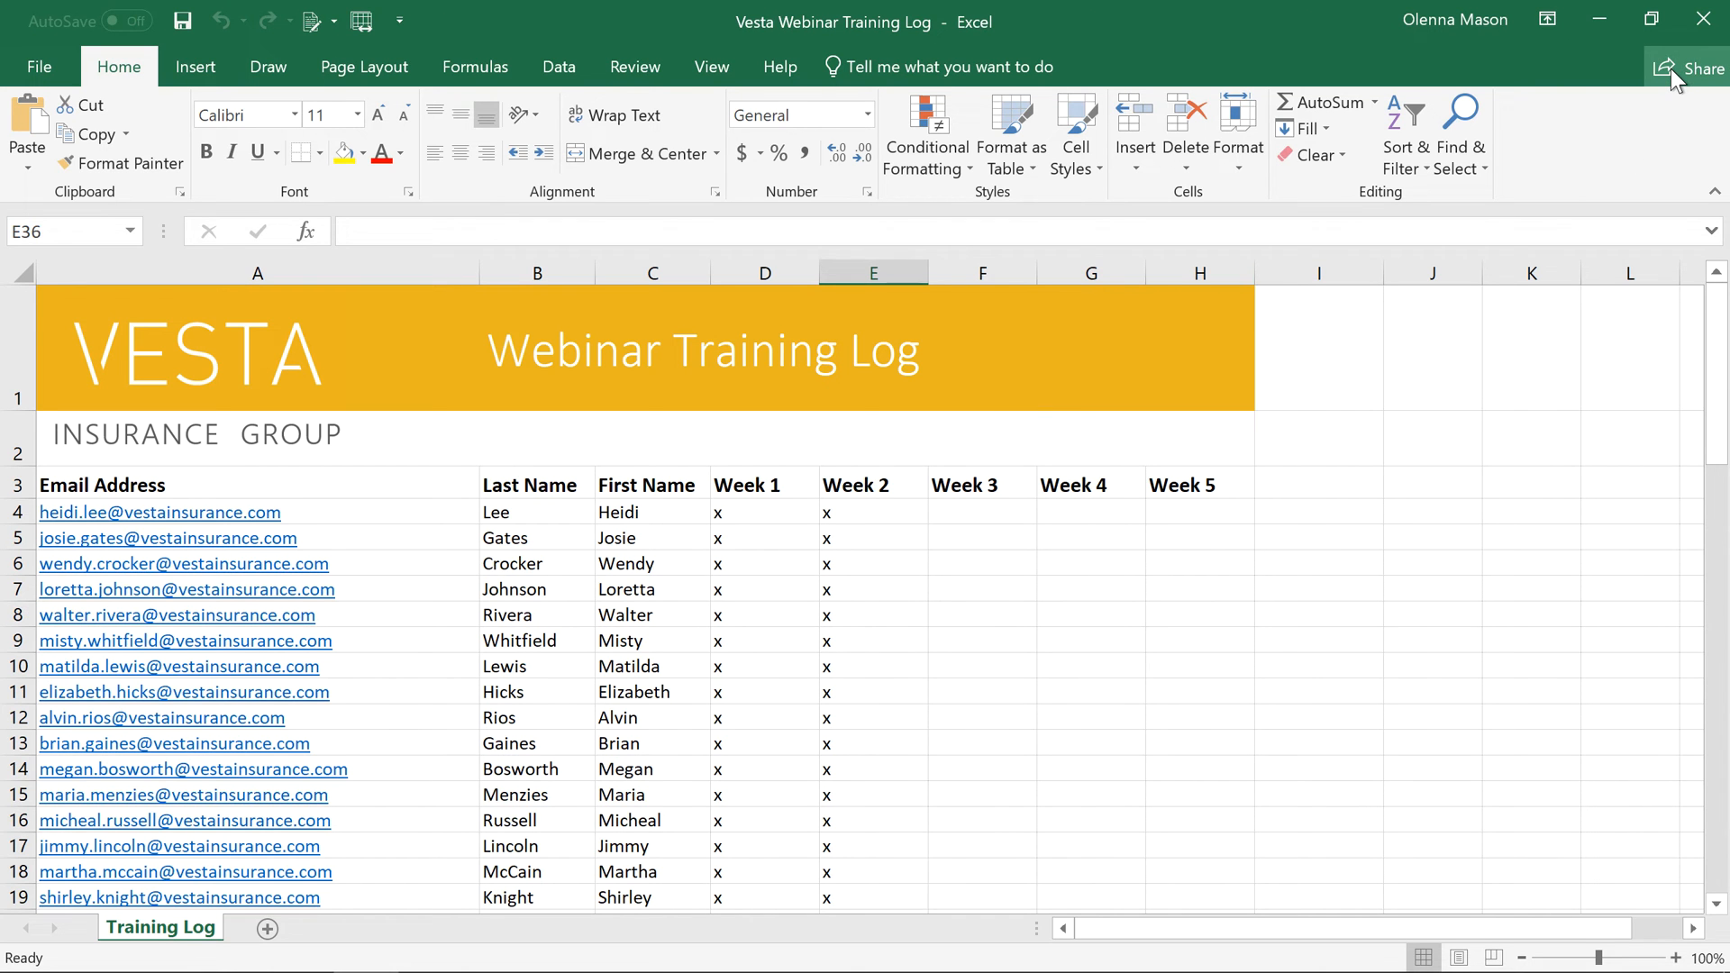
- Share the workbook by uploading it to OneDrive - Personal, then select Ortiz's first-name cell
click(1698, 67)
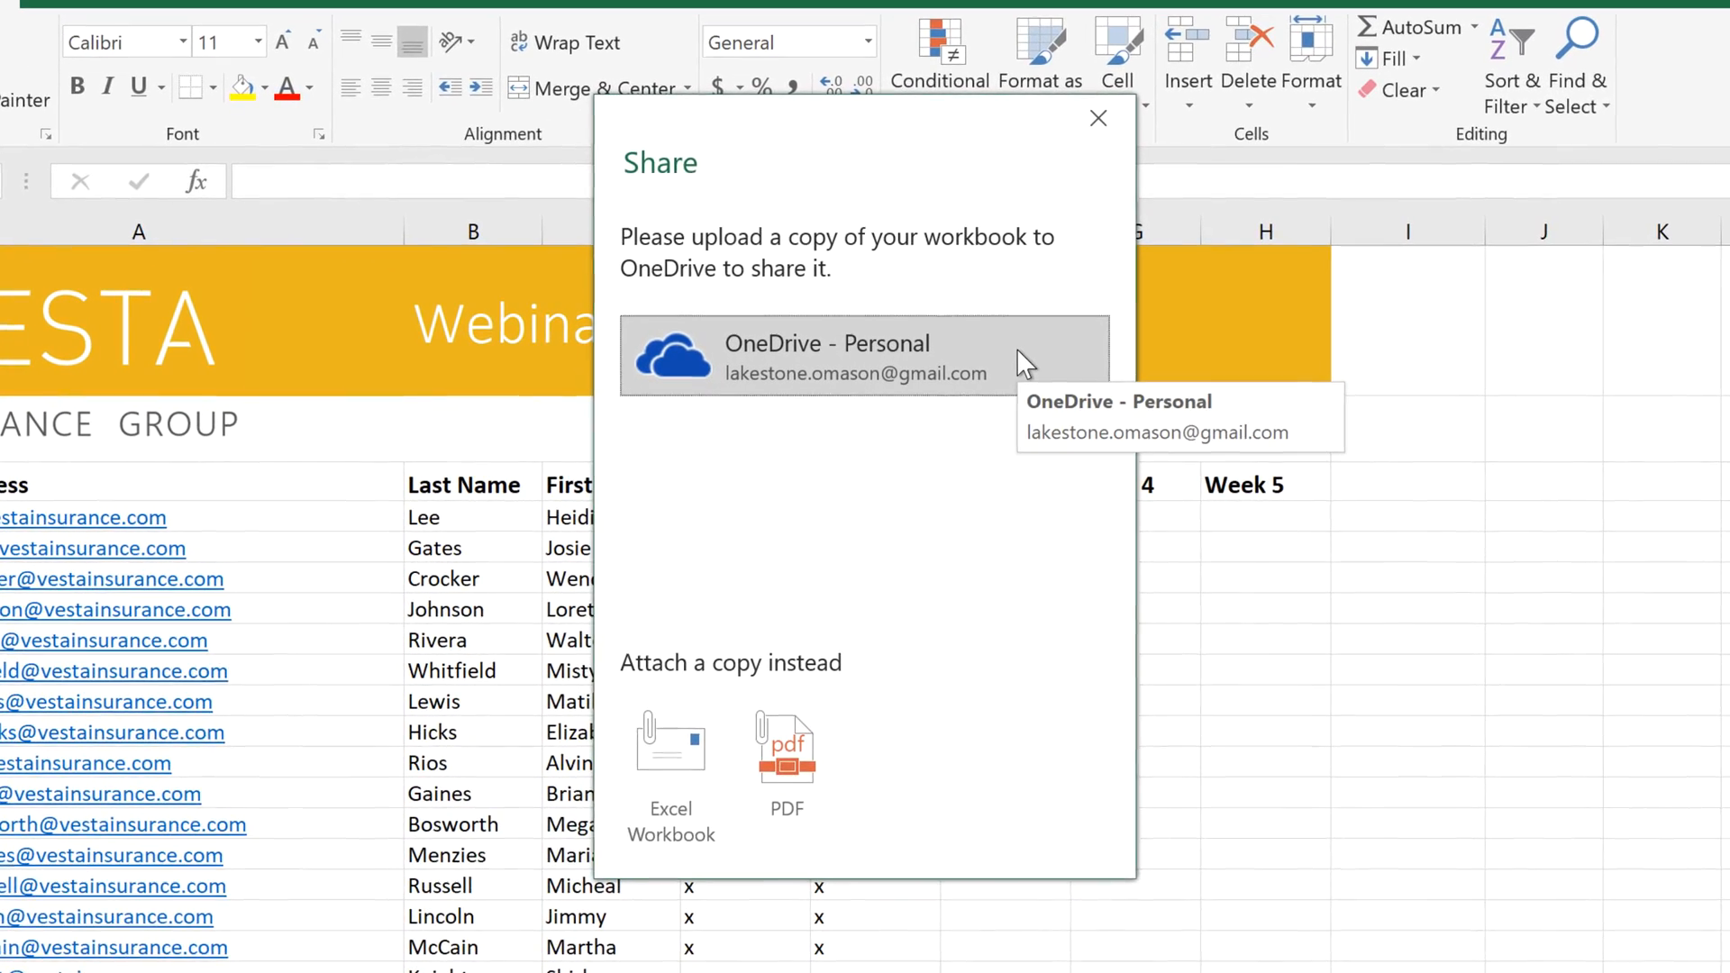
click(867, 356)
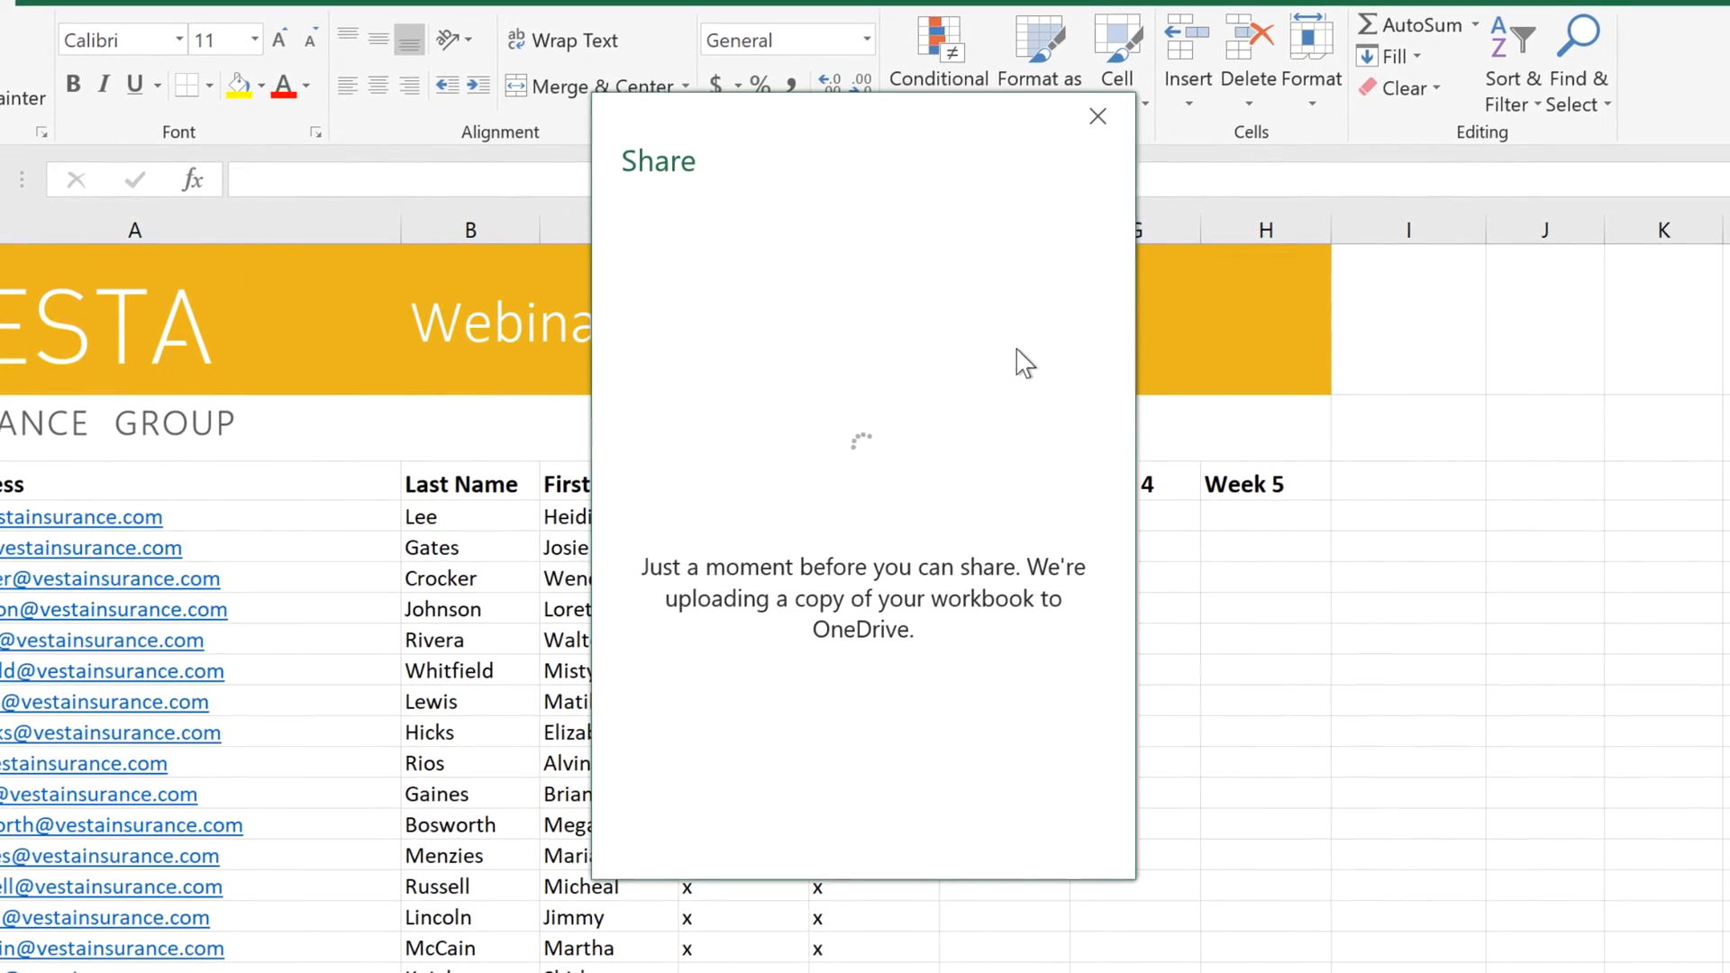
click(1098, 116)
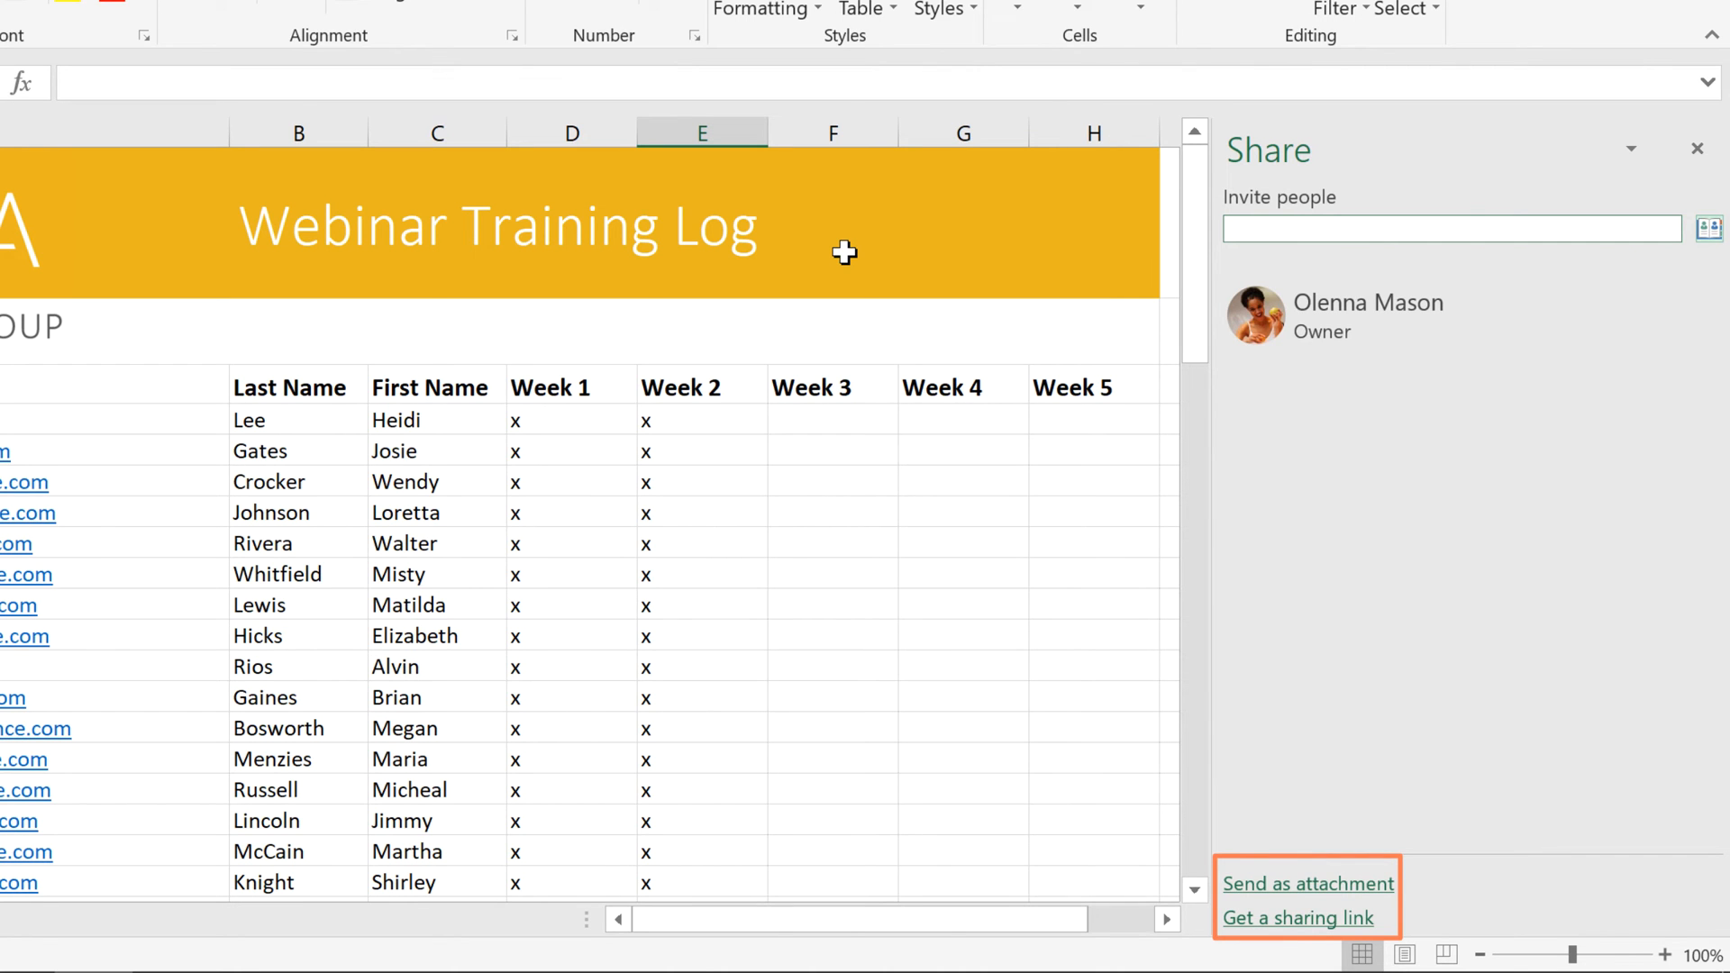
click(1698, 149)
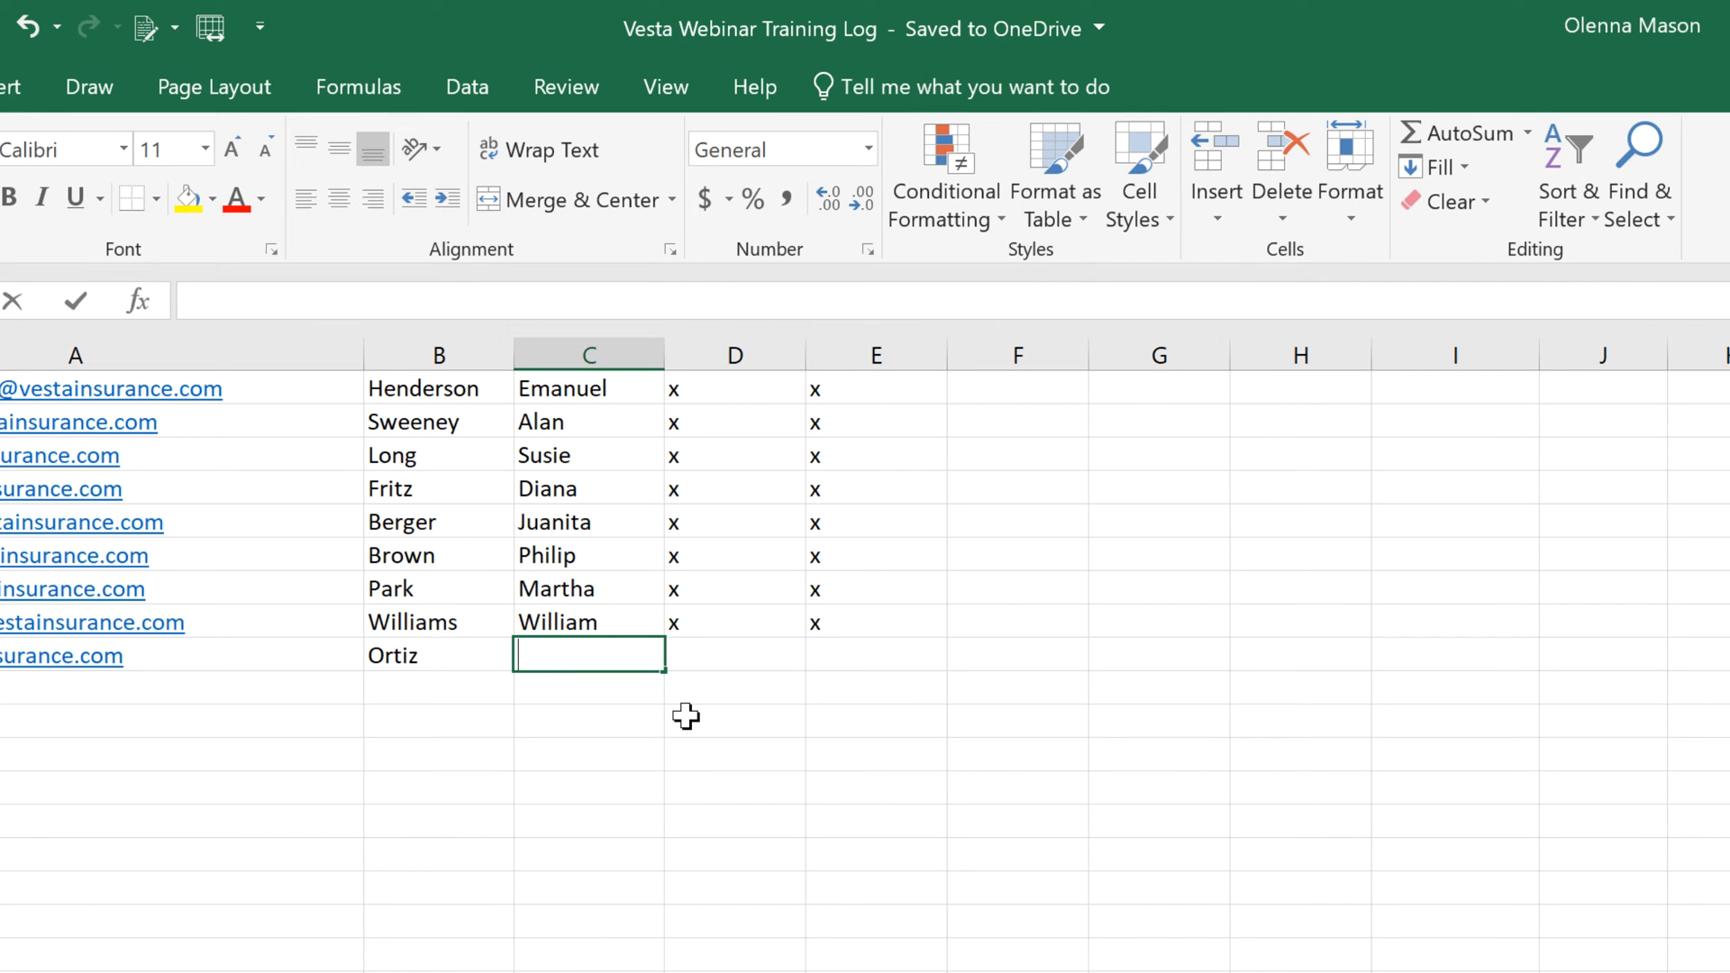
text(Mark)
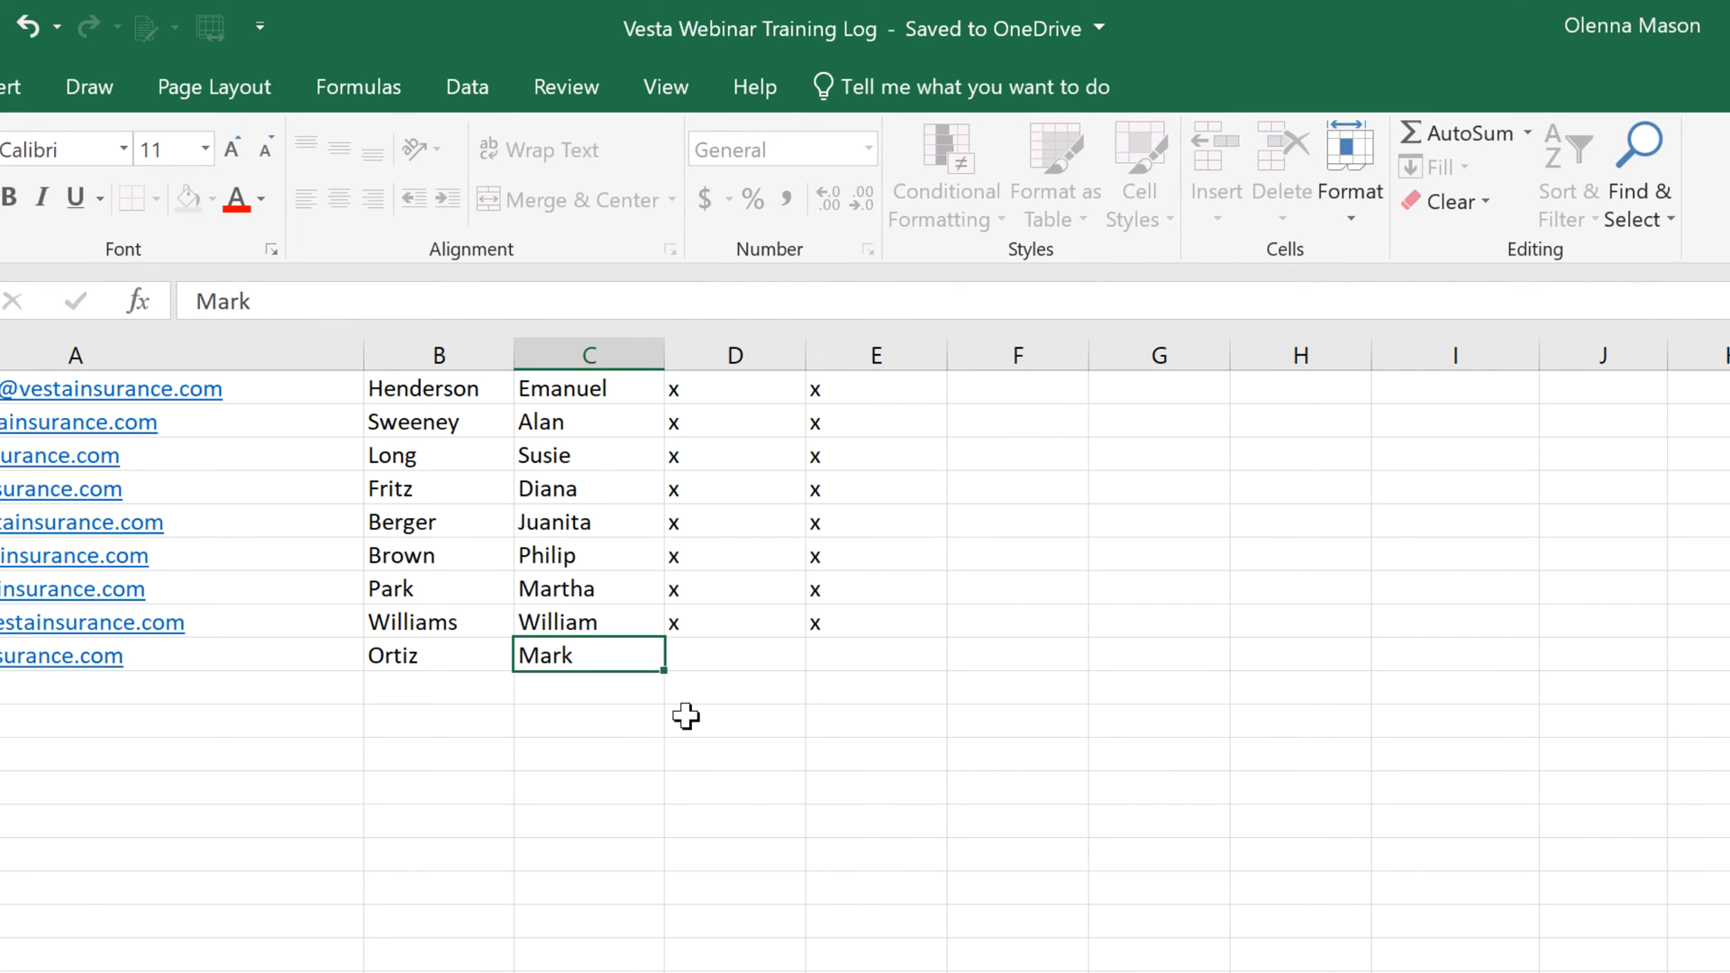
key(Tab)
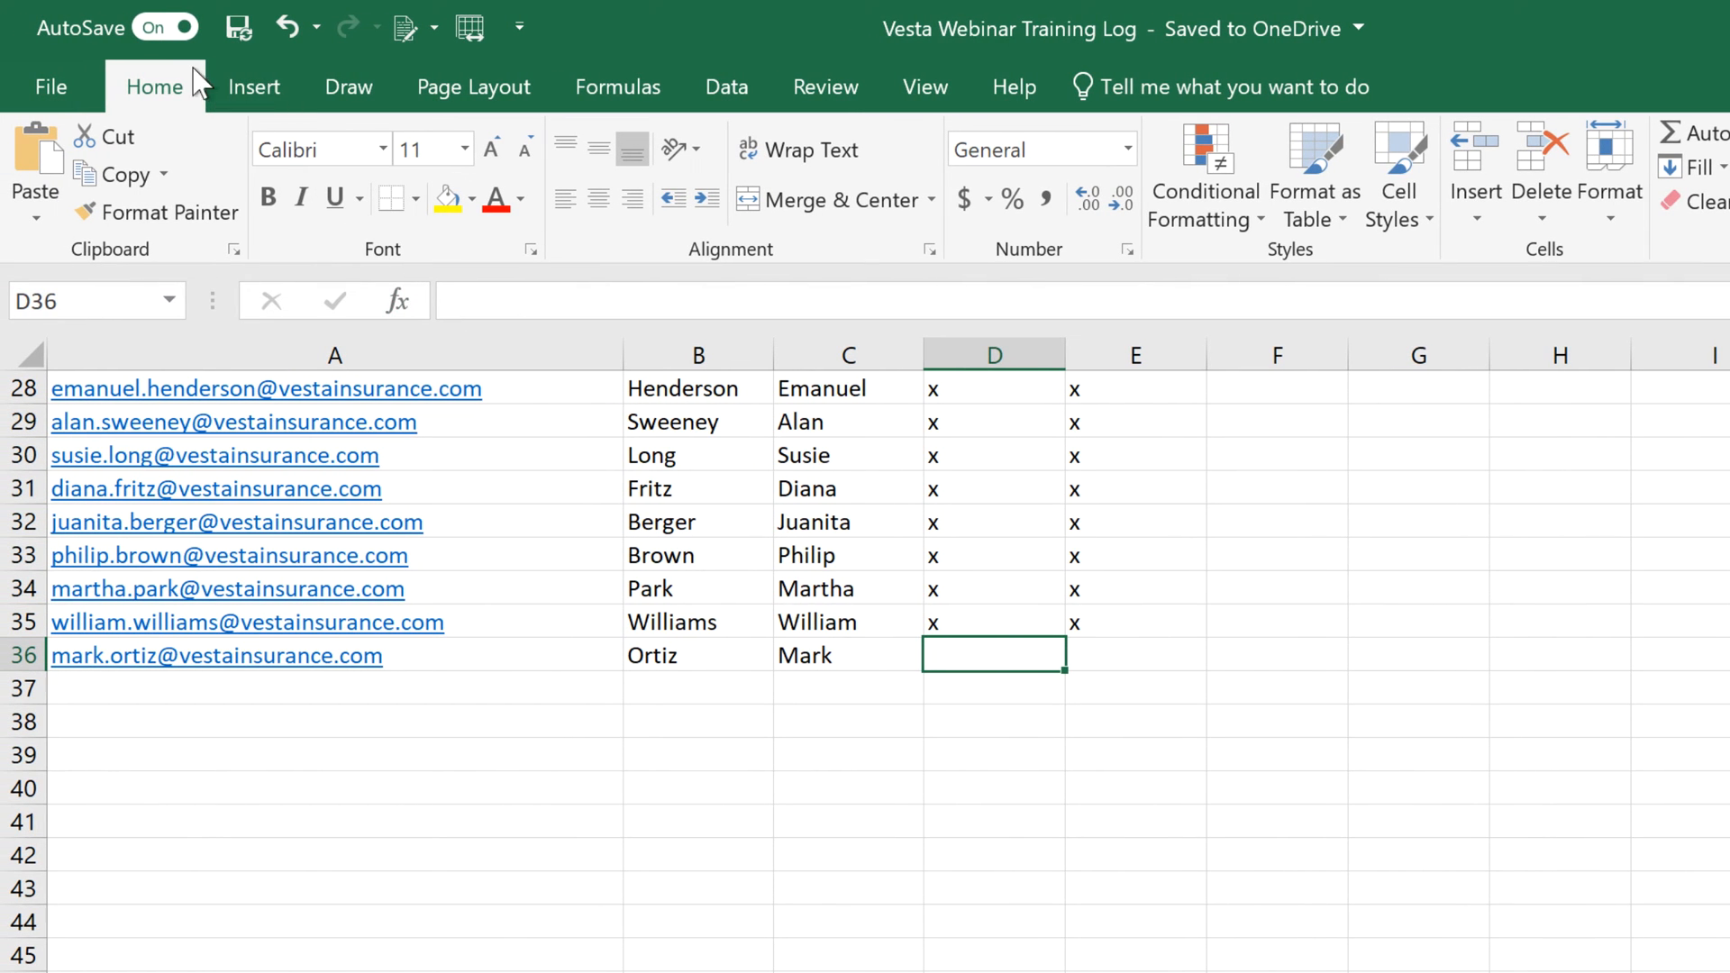
click(162, 27)
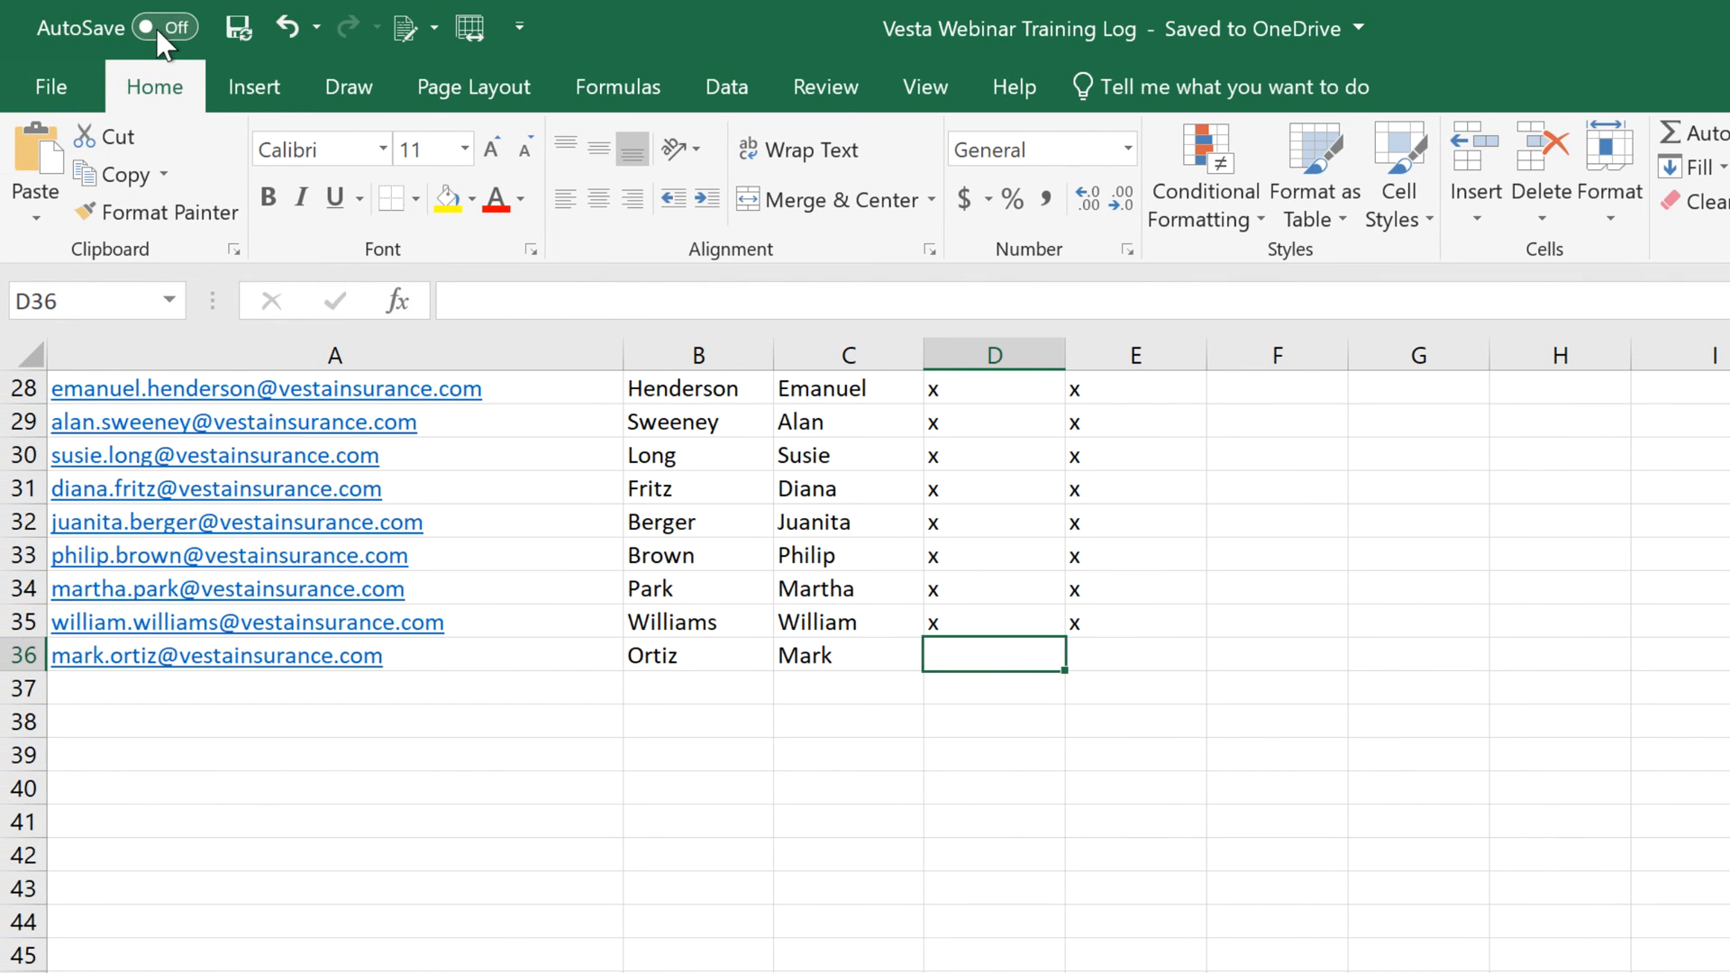